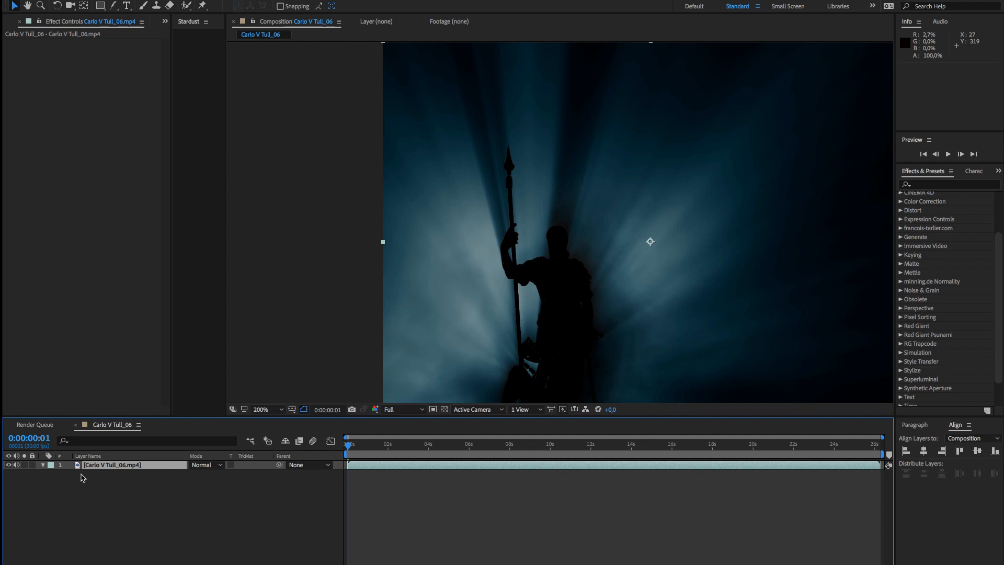
pyautogui.moveTo(119, 493)
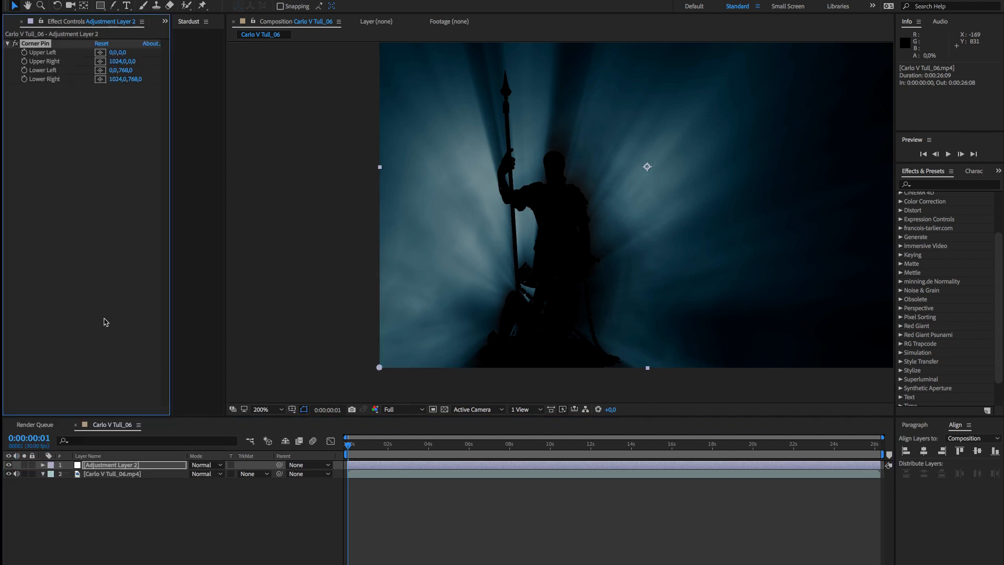
# - Drag the Corner Pin's lower-left corner inward to about 25,741
pyautogui.moveTo(379, 367); pyautogui.dragTo(380, 368)
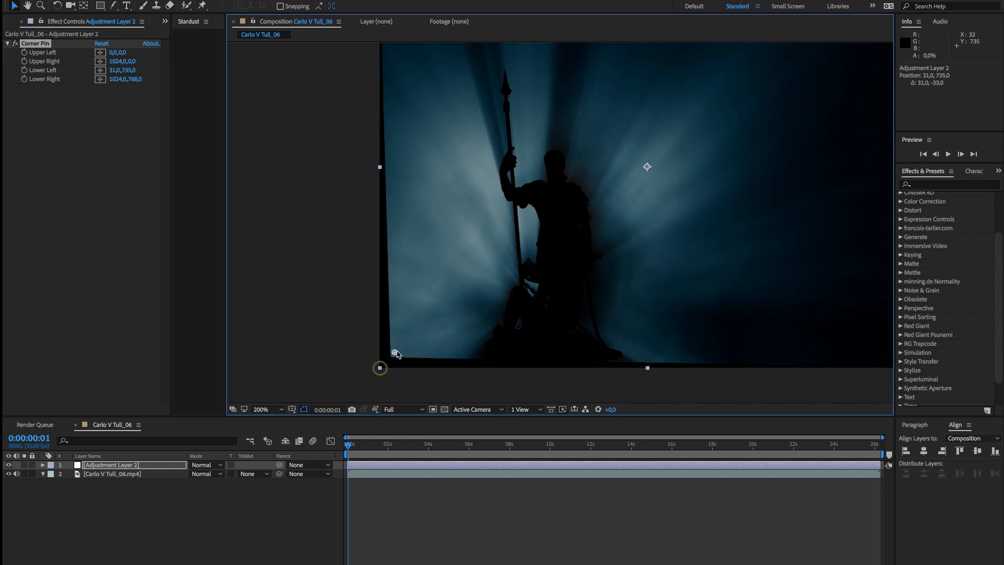
pyautogui.moveTo(380, 368); pyautogui.dragTo(393, 357)
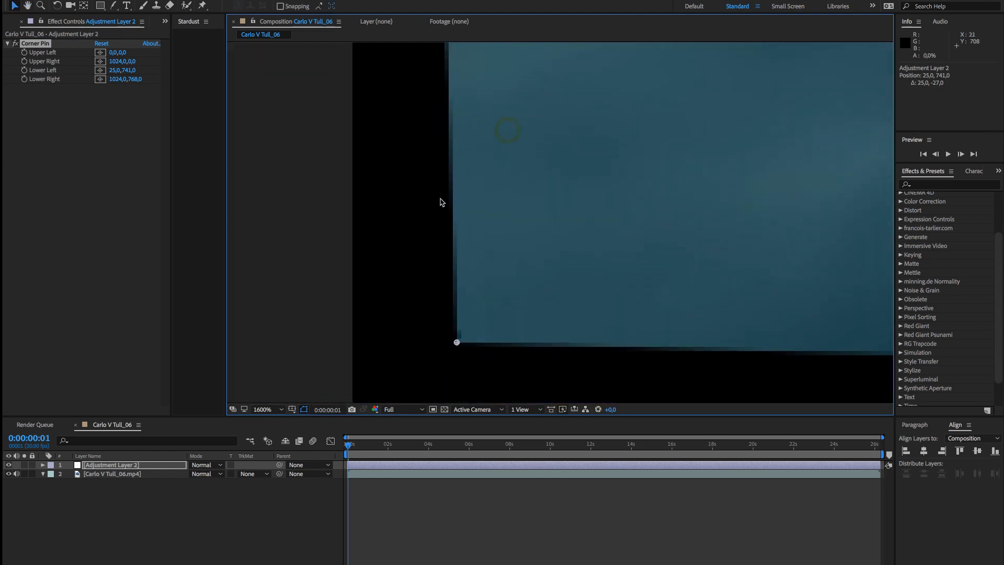
pyautogui.moveTo(440, 173)
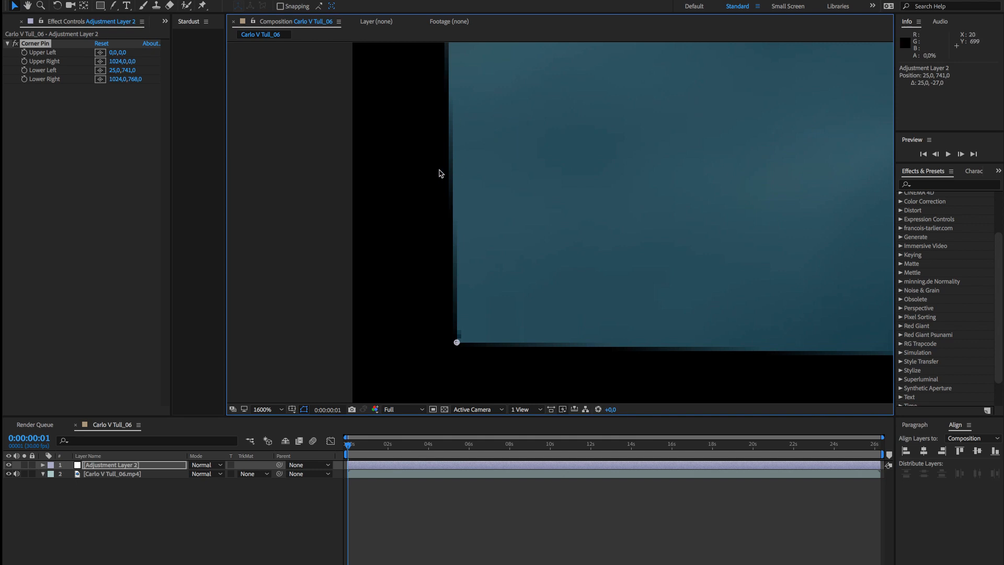
pyautogui.moveTo(86, 475)
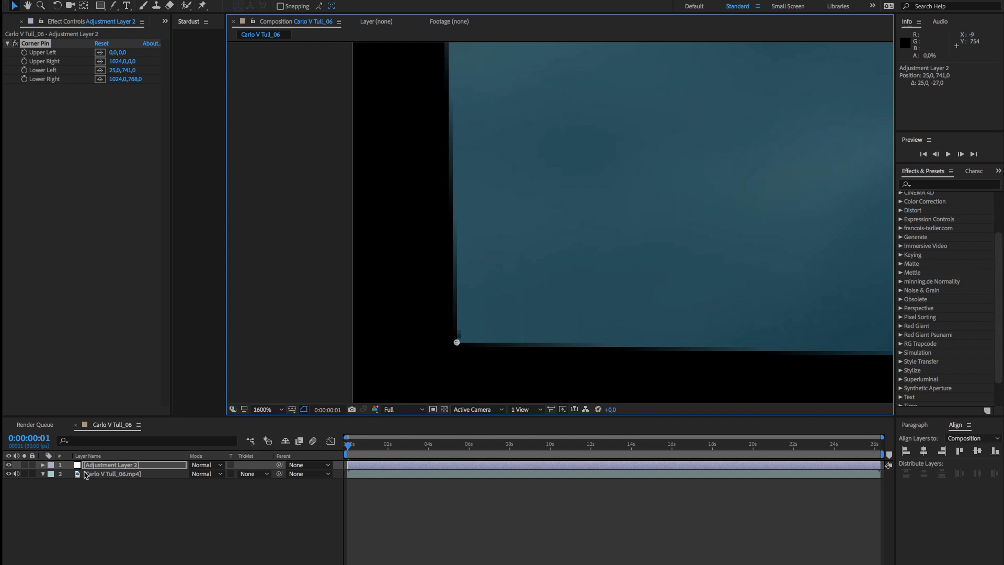
# - Give the Carlo V footage's Mask 1 a 40 px feather and -40 px expansion
pyautogui.click(112, 473)
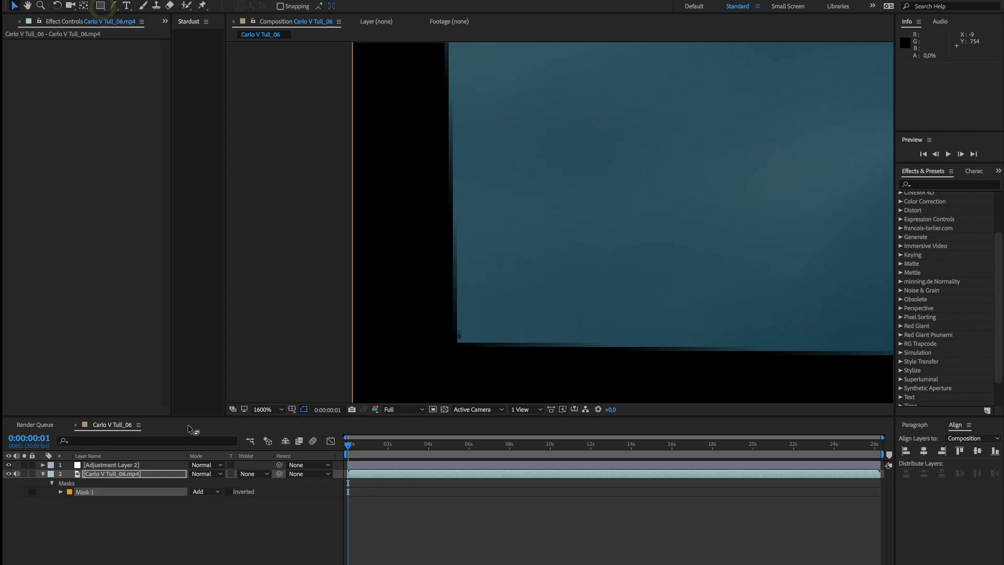
pyautogui.click(60, 491)
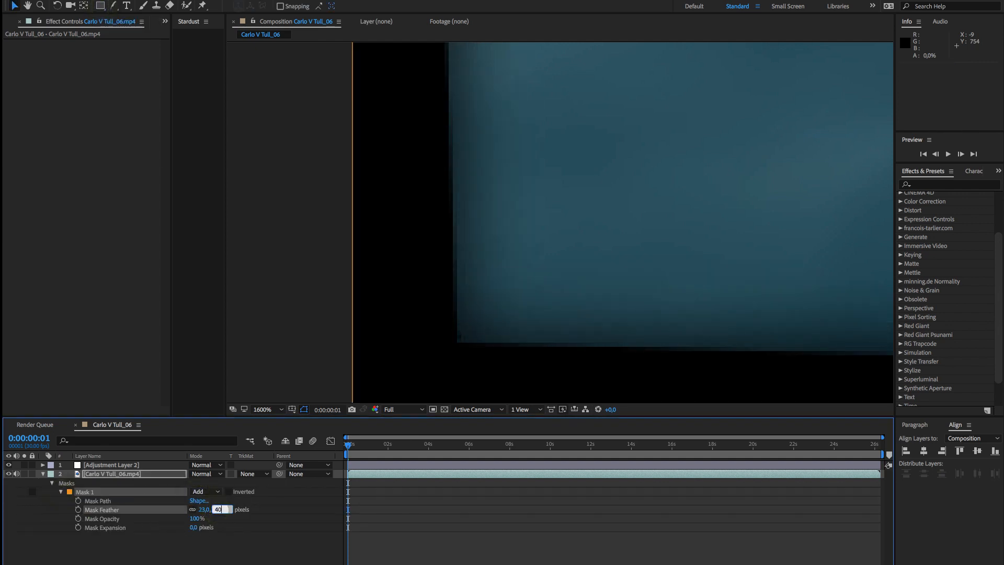
pyautogui.click(197, 527)
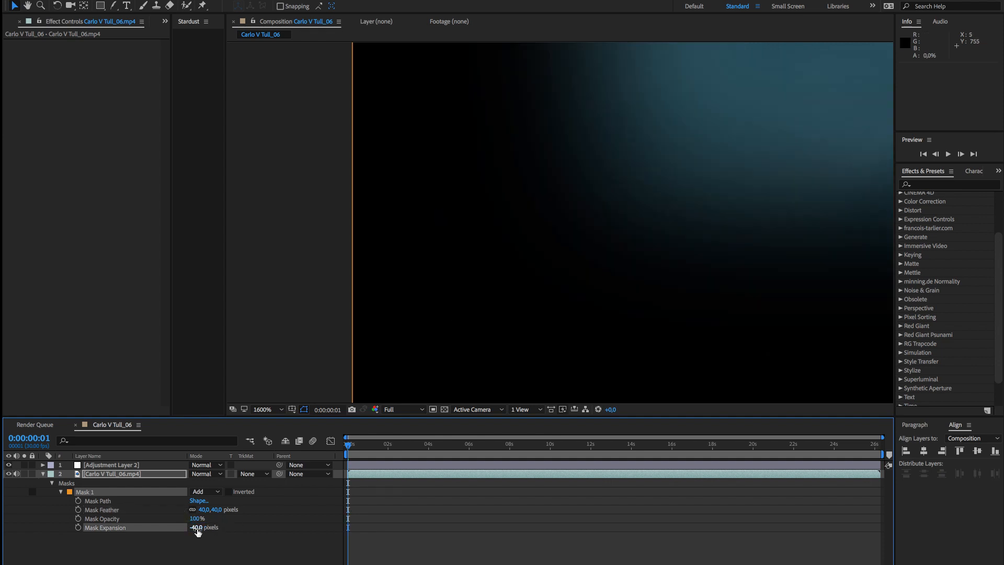
pyautogui.moveTo(197, 527); pyautogui.dragTo(206, 527)
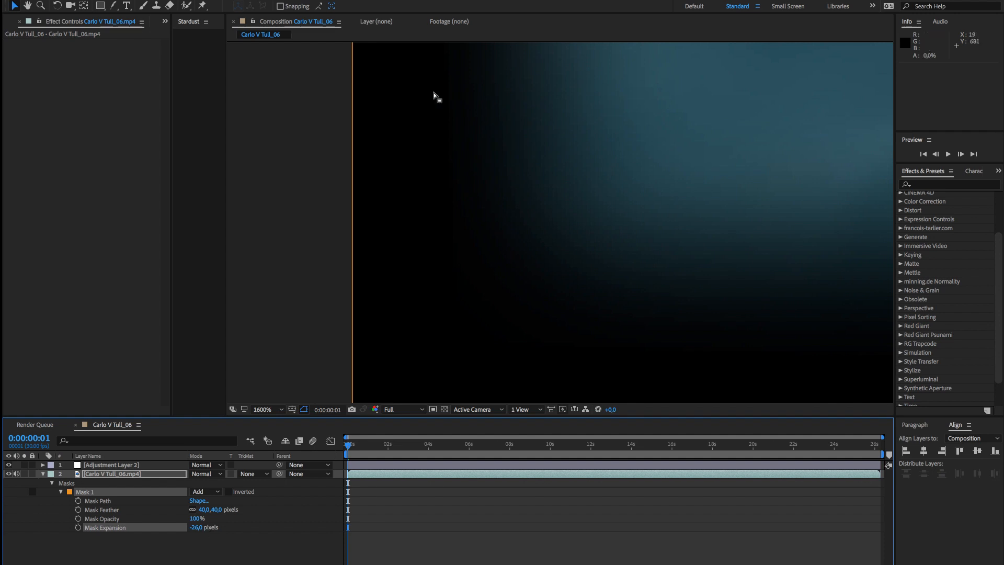
pyautogui.doubleClick(203, 527)
pyautogui.write('40')
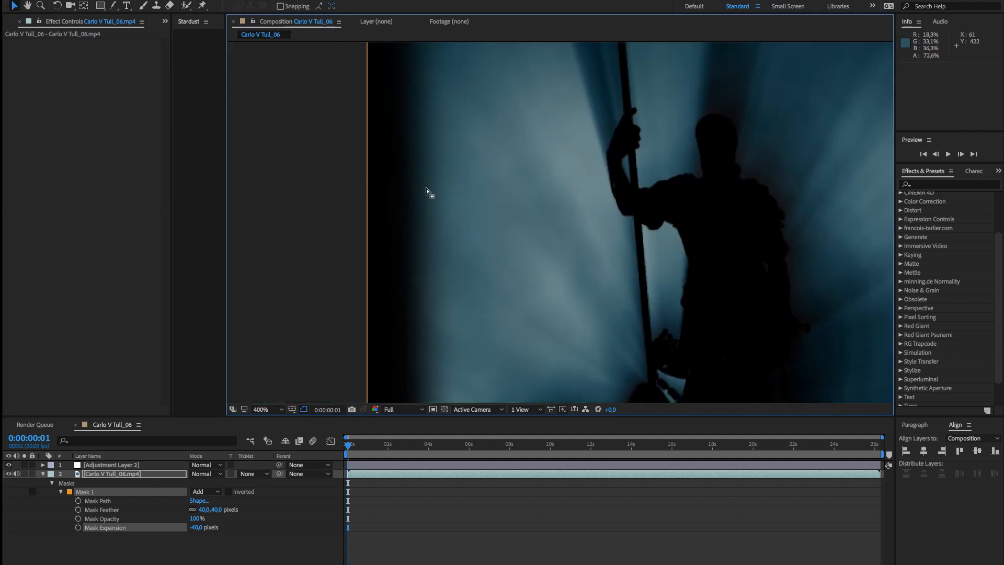
pyautogui.moveTo(479, 191)
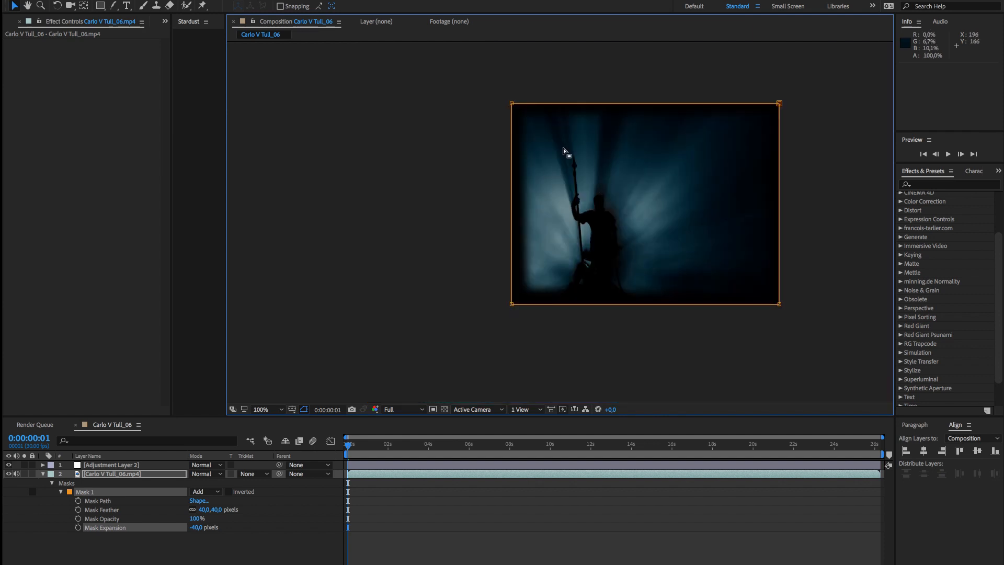
# - Draw a wavy closed Pen mask around the figure and feather it 60 pixels
pyautogui.click(85, 491)
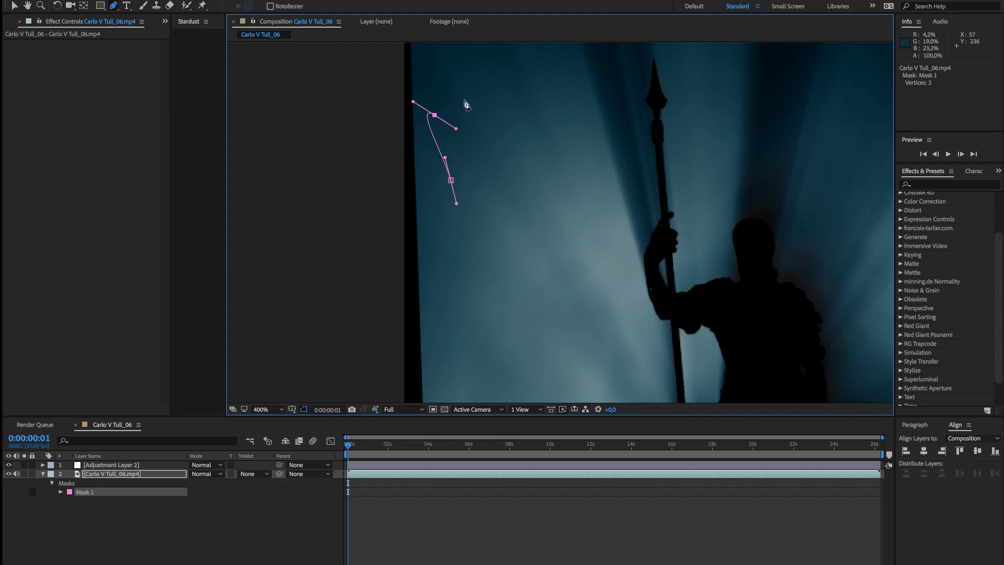
pyautogui.click(579, 55)
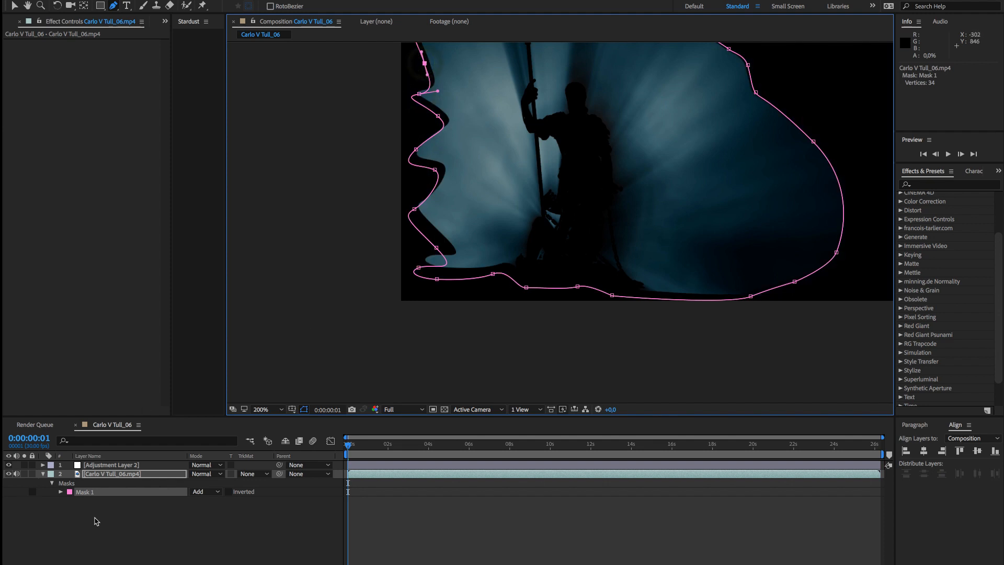
pyautogui.click(60, 491)
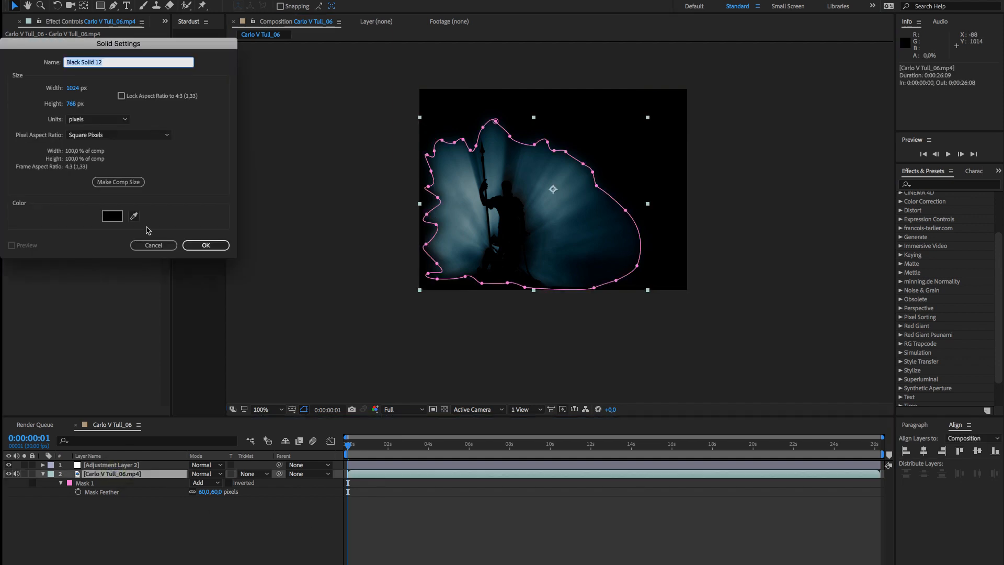
# - Confirm the red solid, then create a black solid named 'Mask'
pyautogui.click(112, 216)
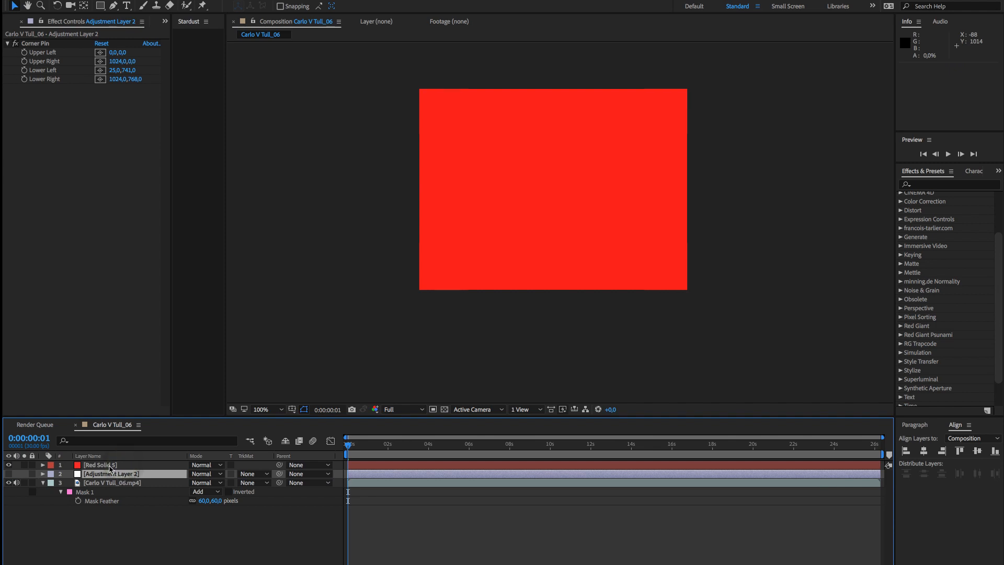
pyautogui.click(99, 464)
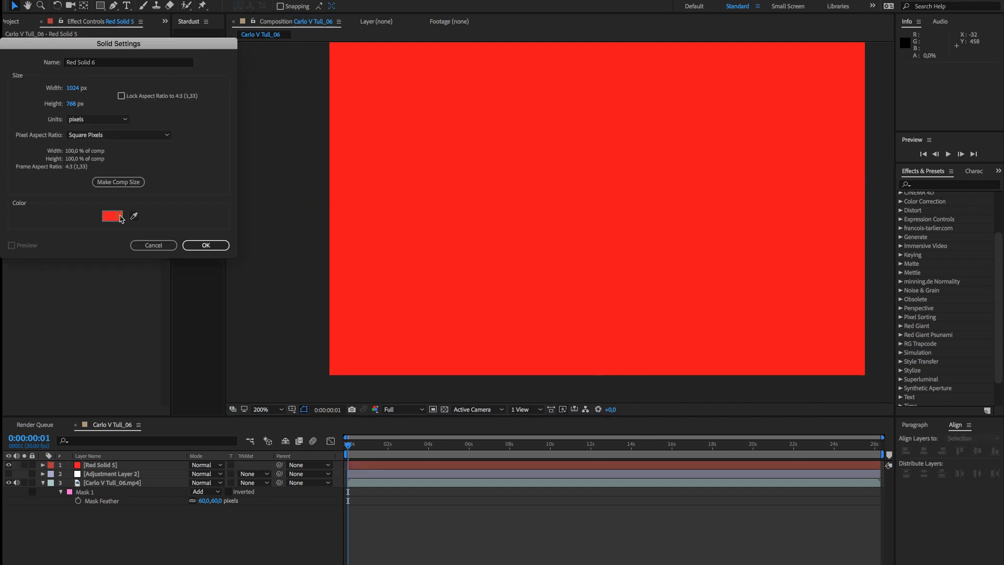
pyautogui.write('Mask')
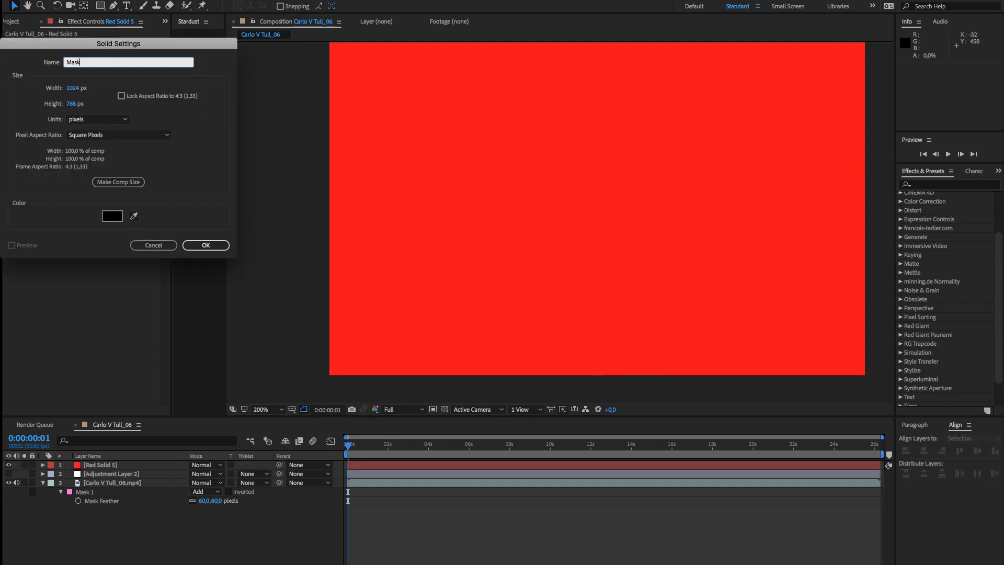
pyautogui.click(205, 245)
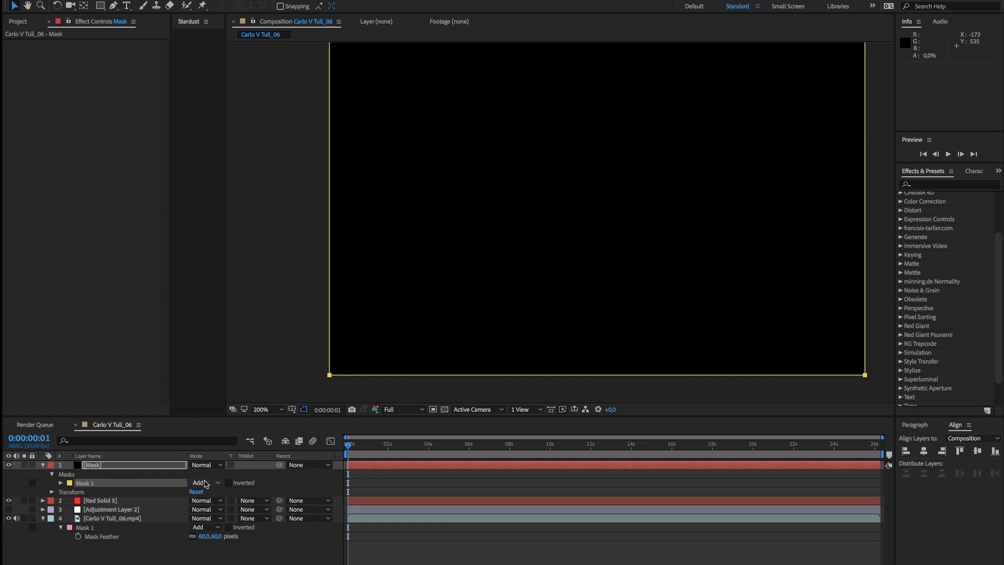
# - Set the Mask solid's mask to Subtract, with -40 px expansion and 40 px feather
pyautogui.click(205, 482)
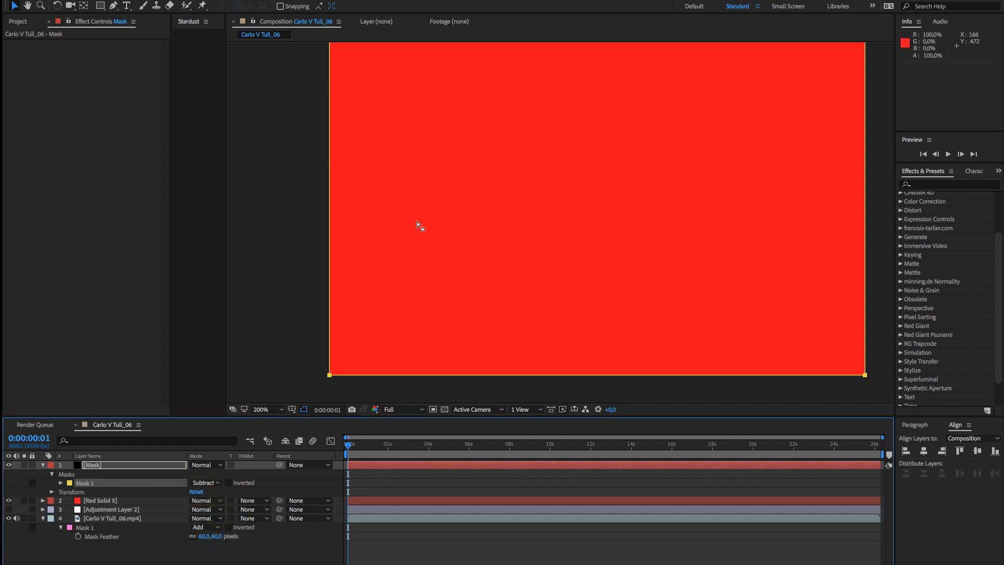
pyautogui.moveTo(339, 226)
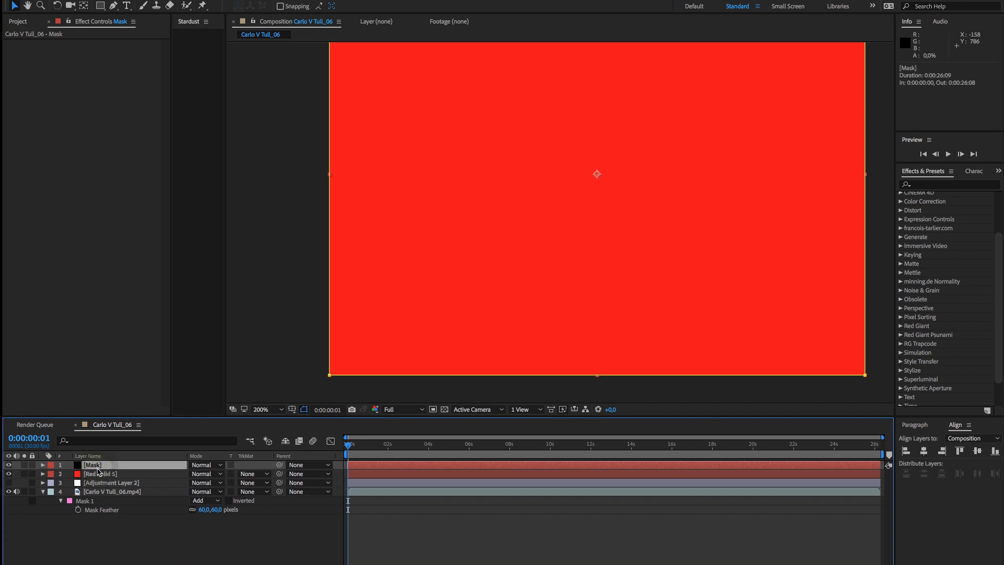
pyautogui.click(60, 474)
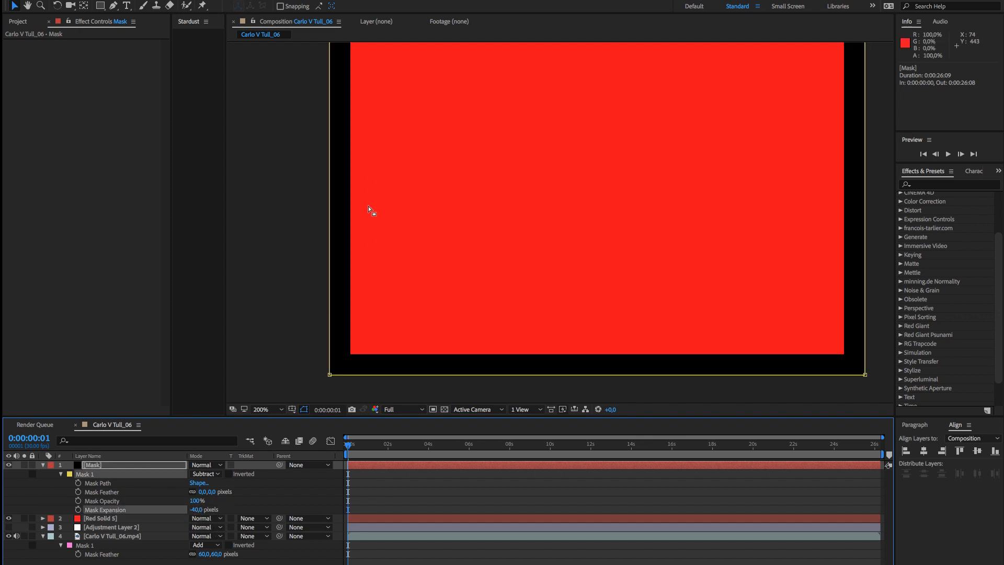
pyautogui.click(204, 491)
pyautogui.write('40')
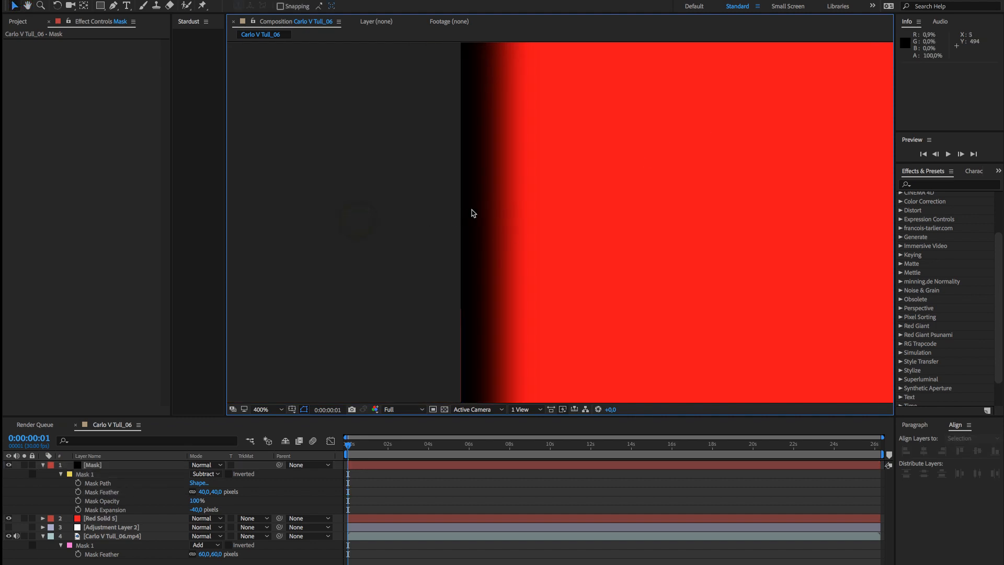
pyautogui.moveTo(517, 207)
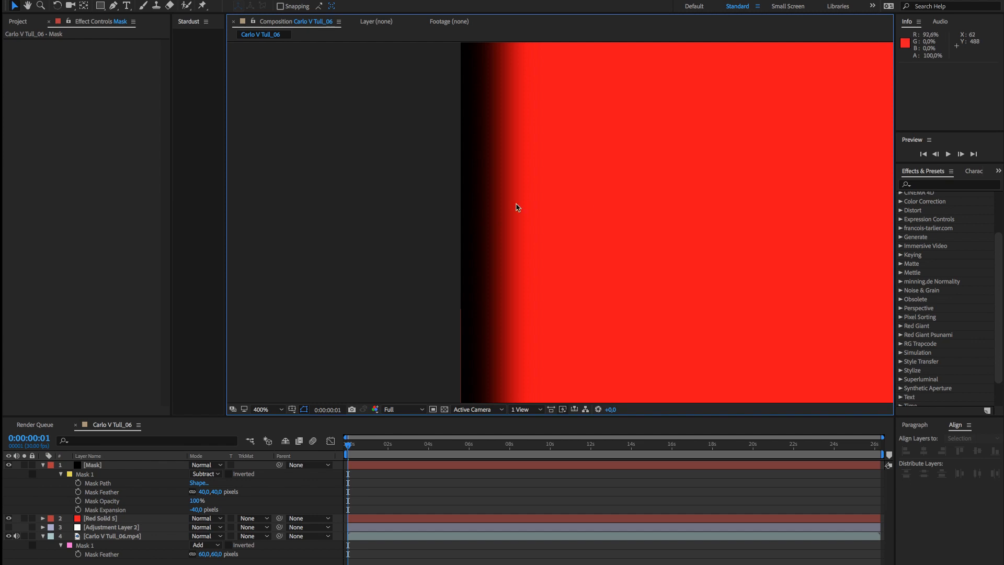
pyautogui.moveTo(454, 210)
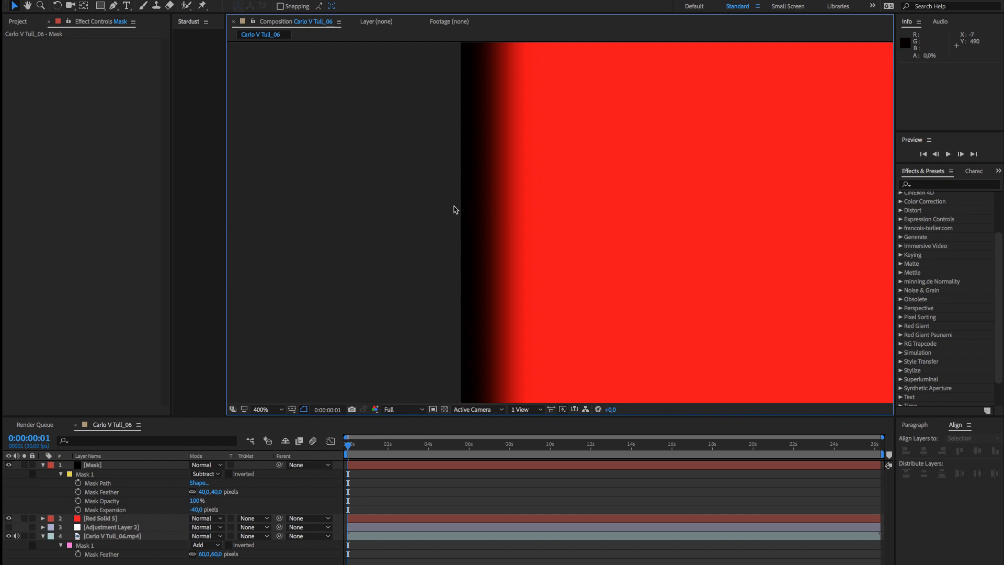
pyautogui.moveTo(440, 237)
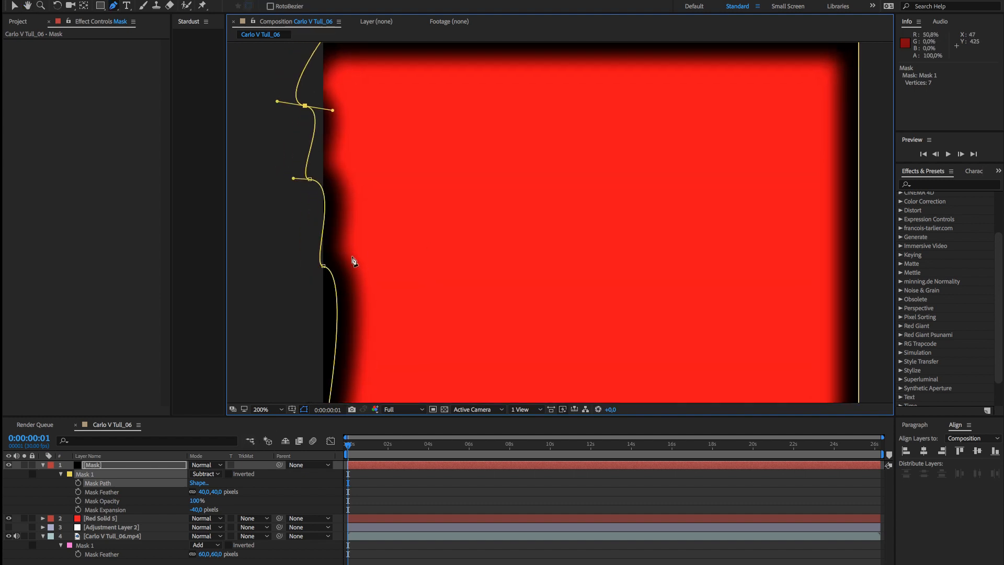
pyautogui.moveTo(349, 220)
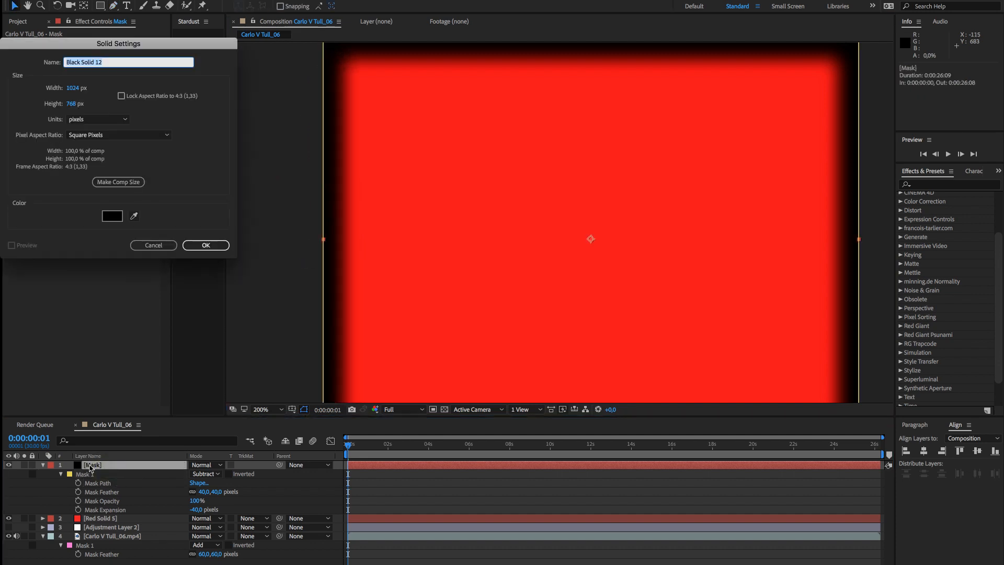
# - Create the 'Noise' solid and set its Fractal Noise type to Dynamic
pyautogui.write('Noise')
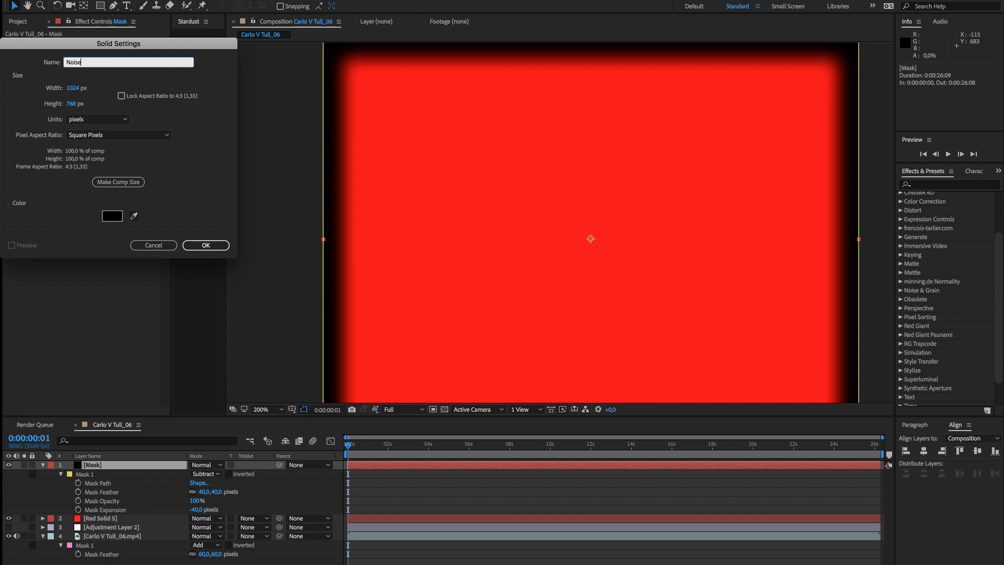
pyautogui.click(205, 245)
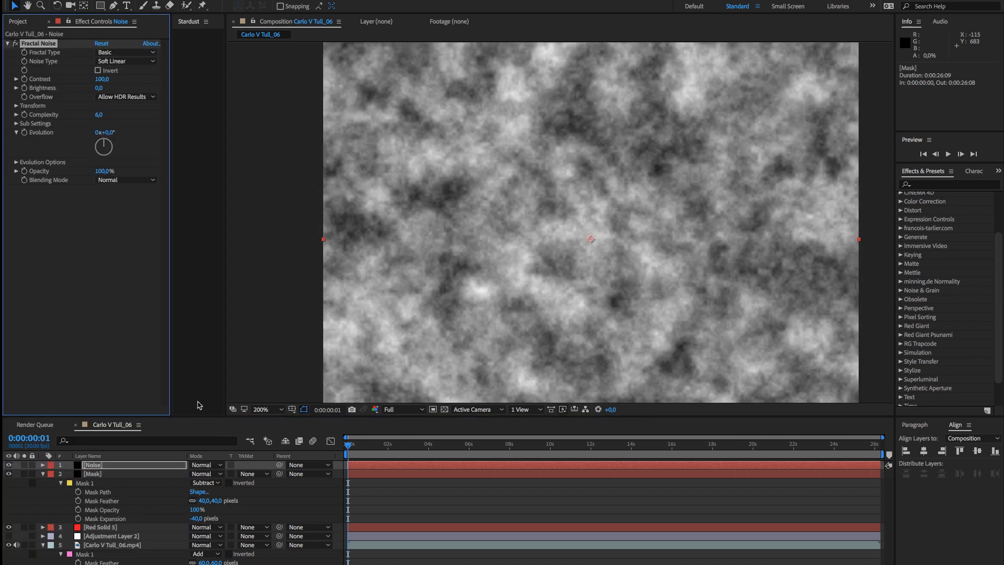
pyautogui.moveTo(128, 59)
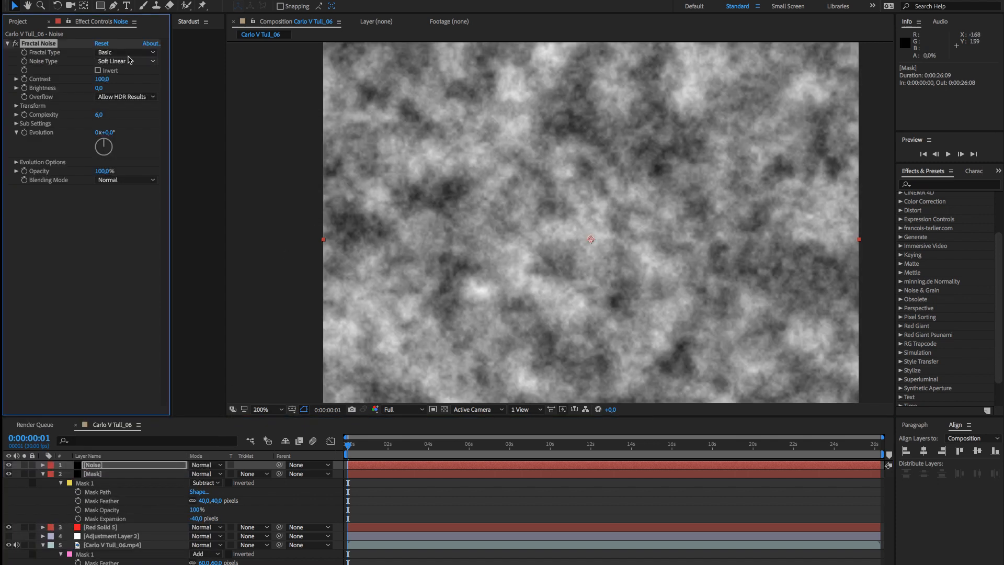
pyautogui.click(126, 52)
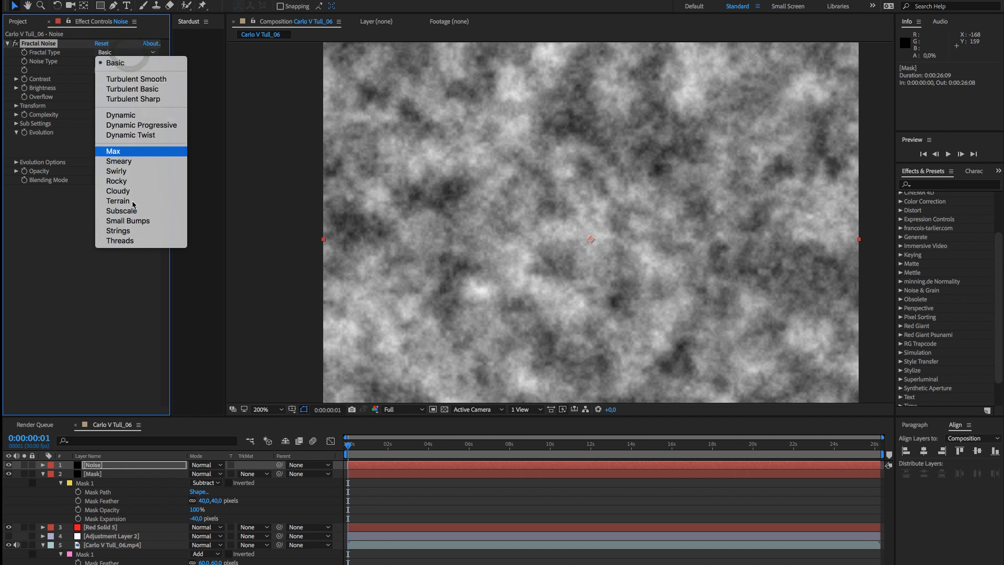
pyautogui.moveTo(134, 79)
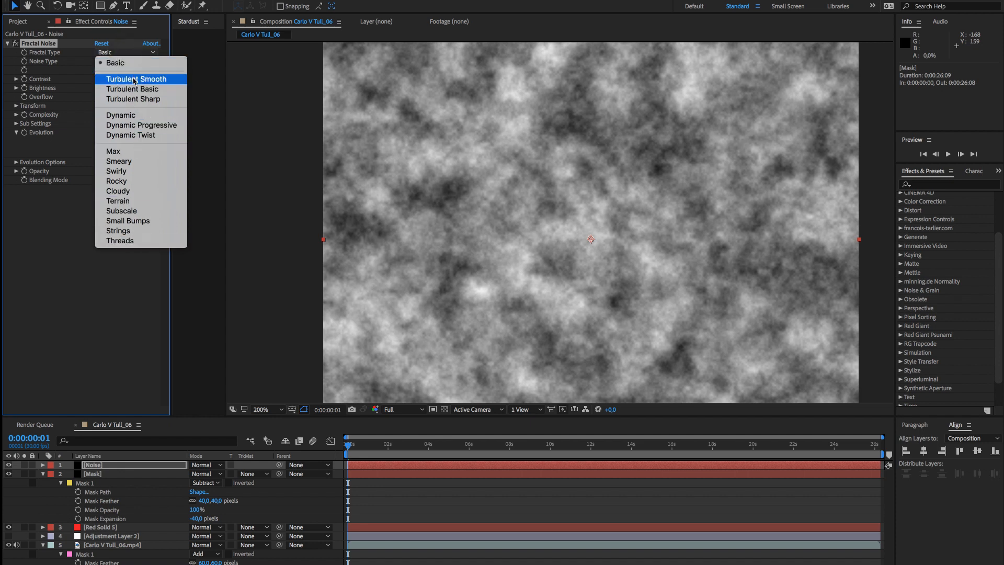
pyautogui.click(119, 115)
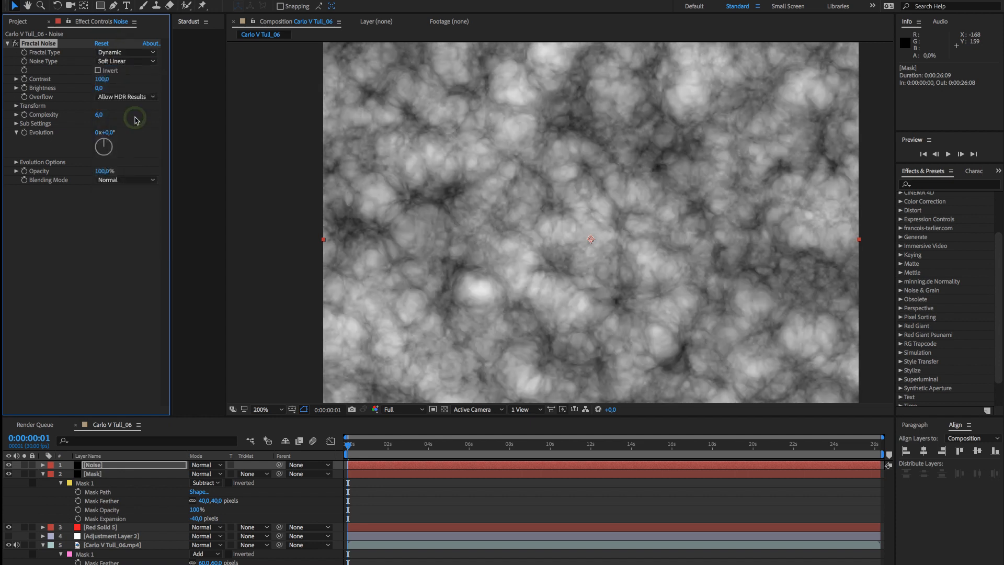
# - Try the Dynamic Twist noise type, then switch back to Dynamic
pyautogui.click(125, 52)
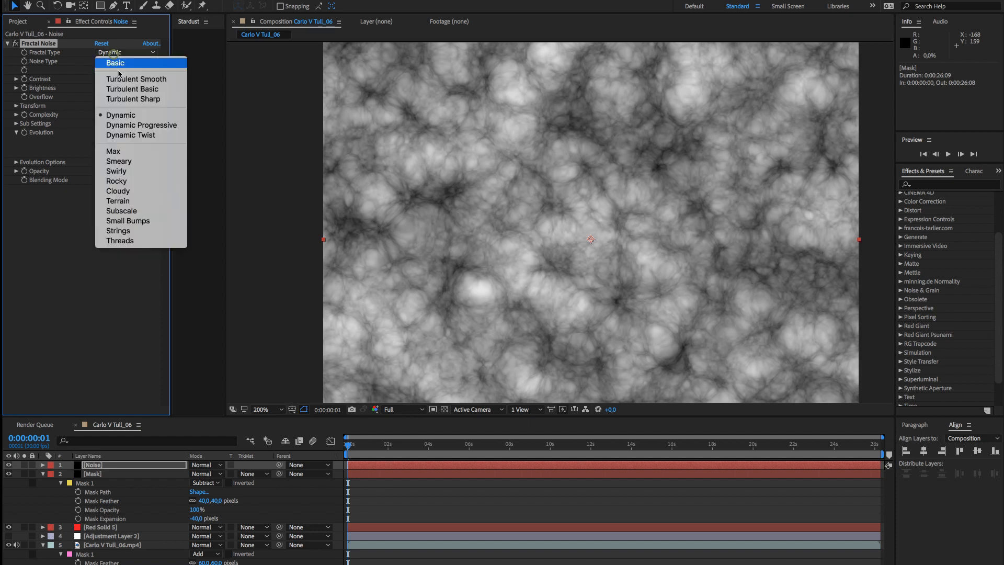
pyautogui.click(130, 135)
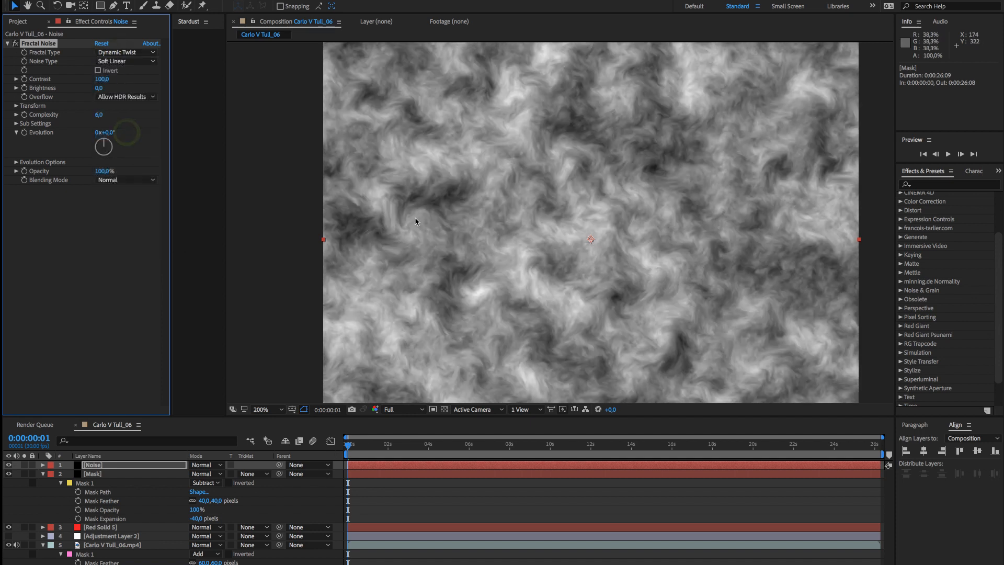
pyautogui.click(125, 52)
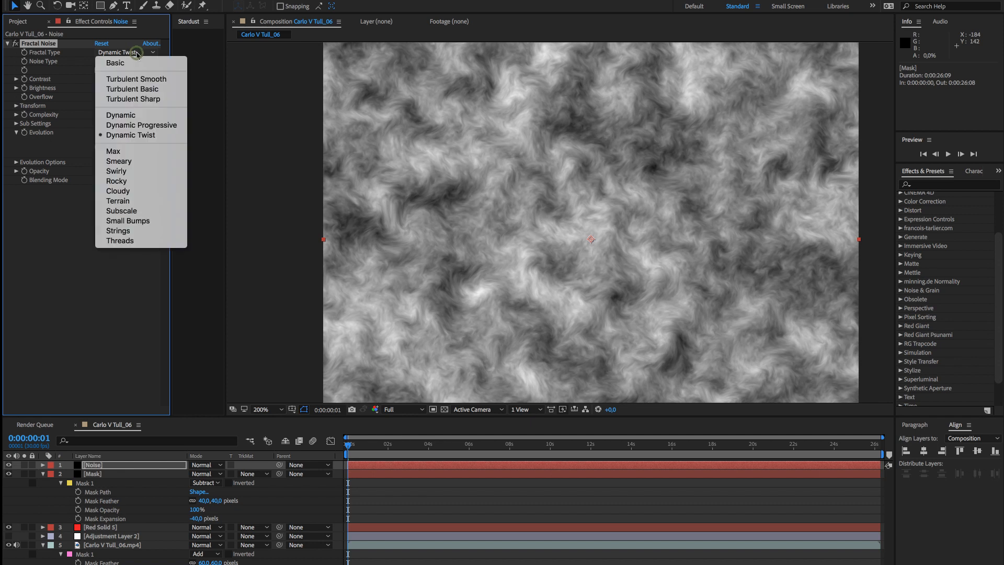
pyautogui.click(120, 115)
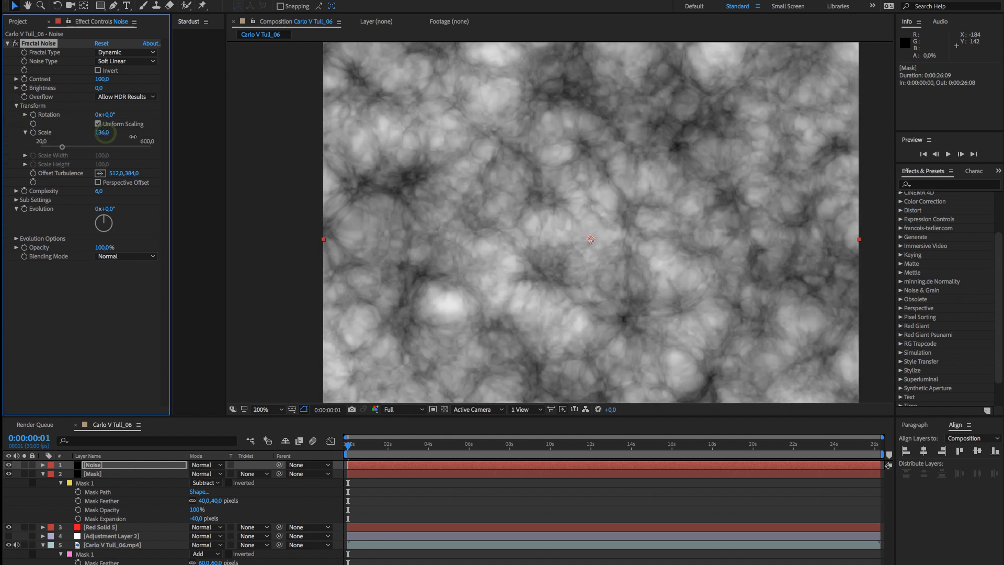
# - Enlarge the noise scale to 190 and rotate Sub Rotation to about 104°
pyautogui.moveTo(103, 132); pyautogui.dragTo(102, 133)
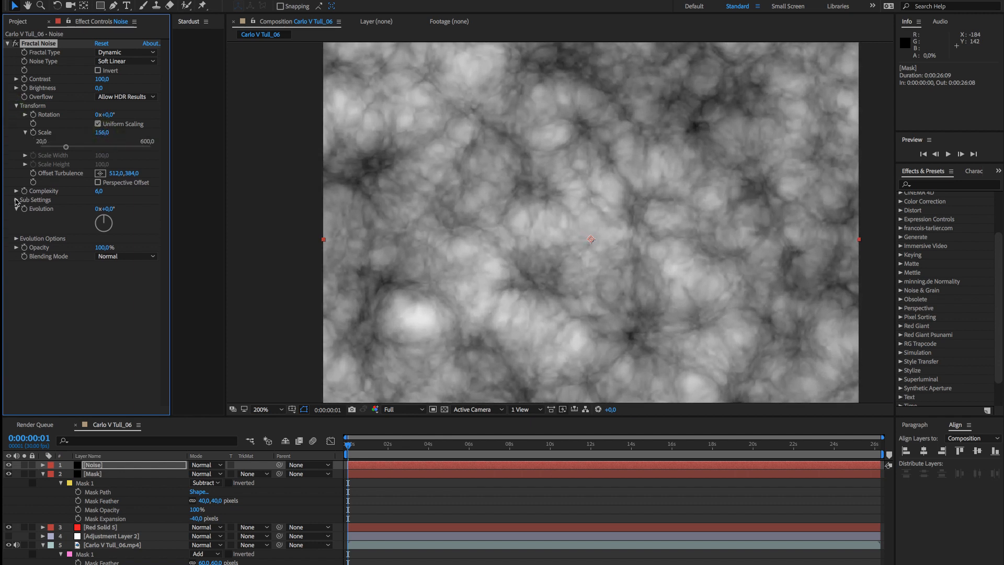
pyautogui.click(15, 199)
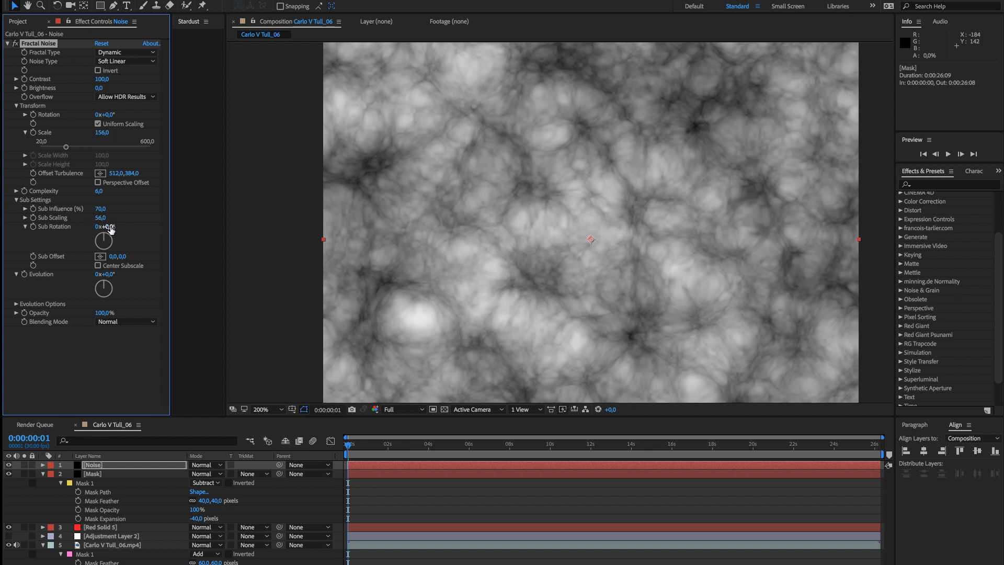
pyautogui.moveTo(103, 240); pyautogui.dragTo(105, 230)
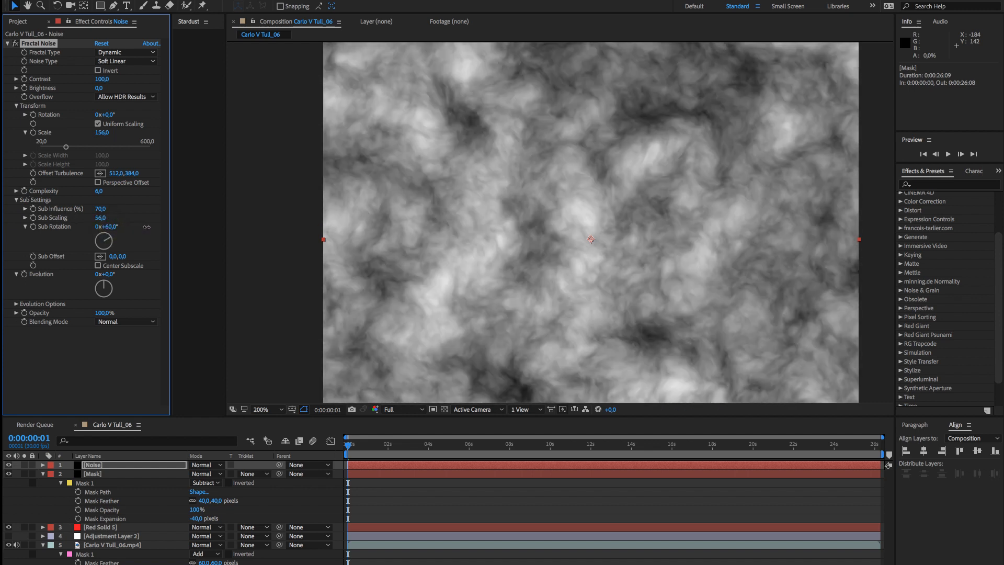
pyautogui.moveTo(109, 226); pyautogui.dragTo(136, 226)
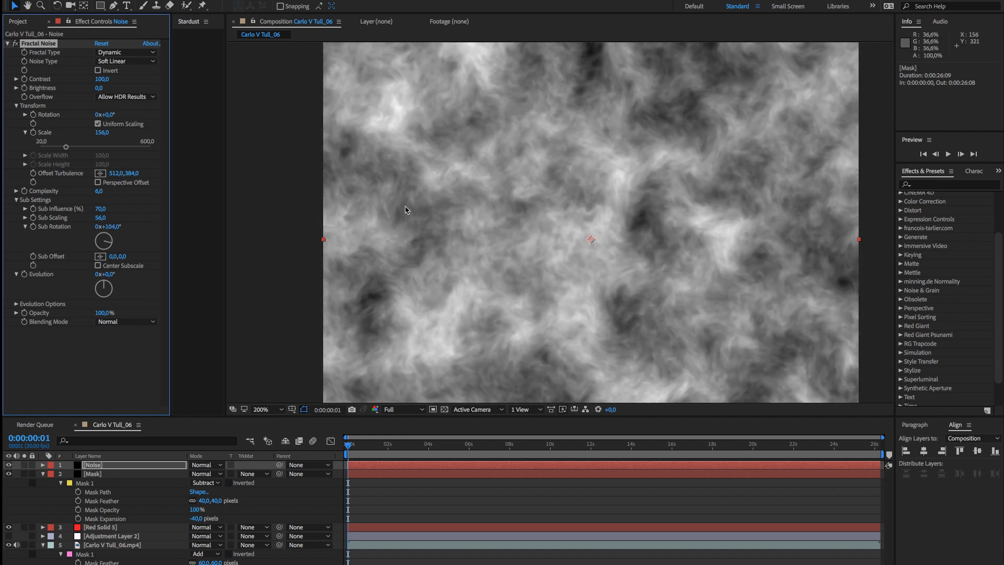
# - Try Dynamic Twist, fine-tune Sub Rotation to 212°, and return the type to Dynamic
pyautogui.click(125, 52)
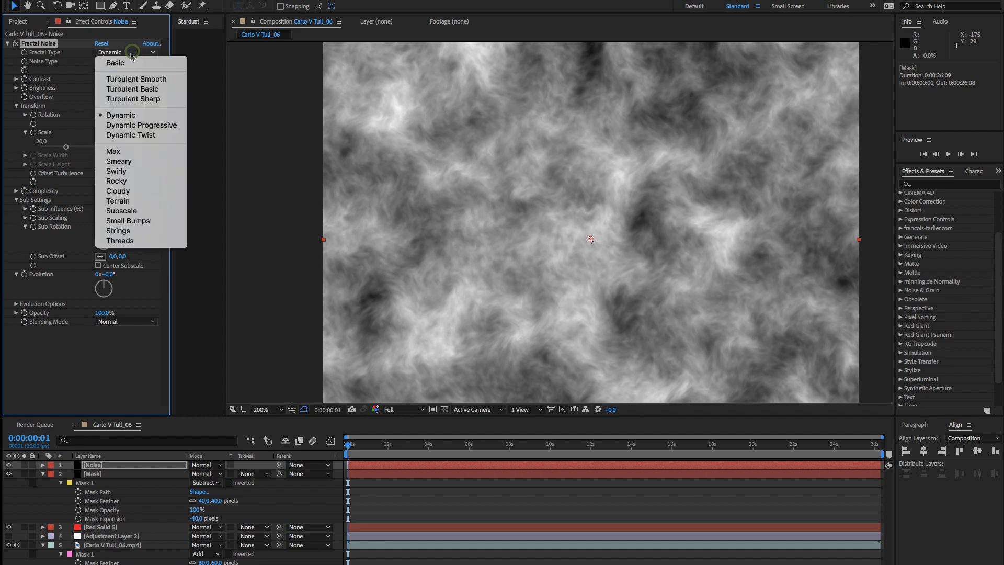
pyautogui.click(130, 134)
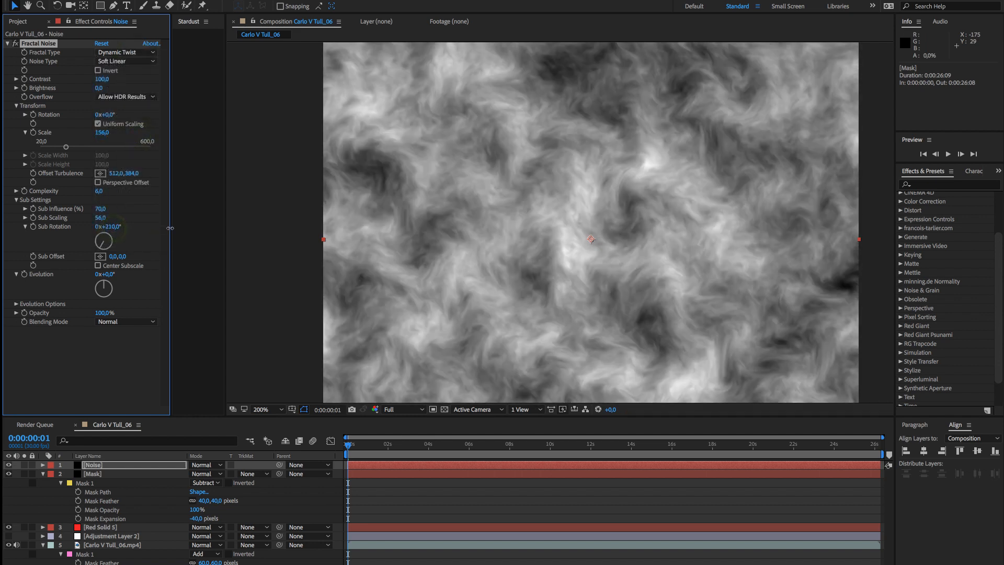
pyautogui.moveTo(109, 226); pyautogui.dragTo(108, 226)
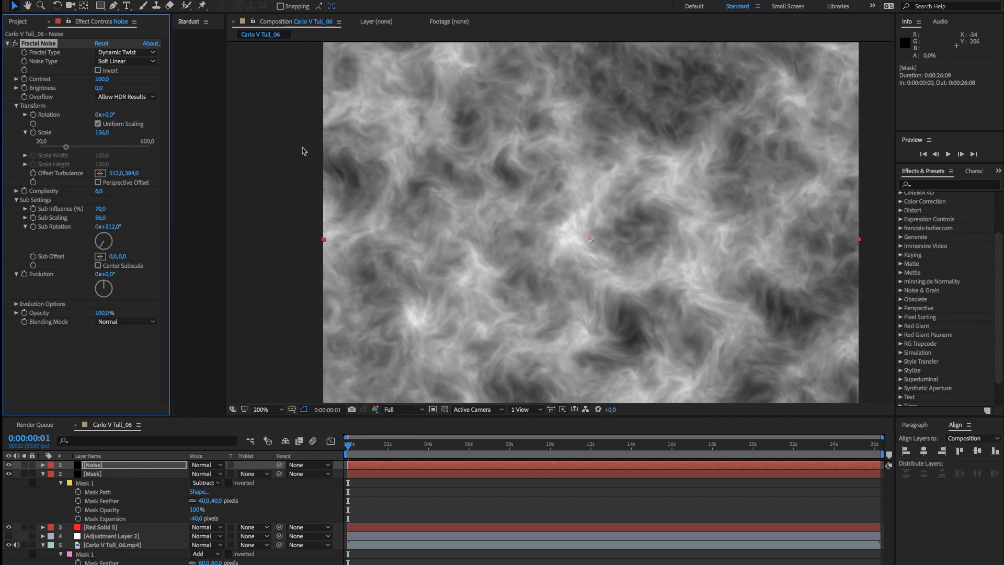
pyautogui.click(119, 51)
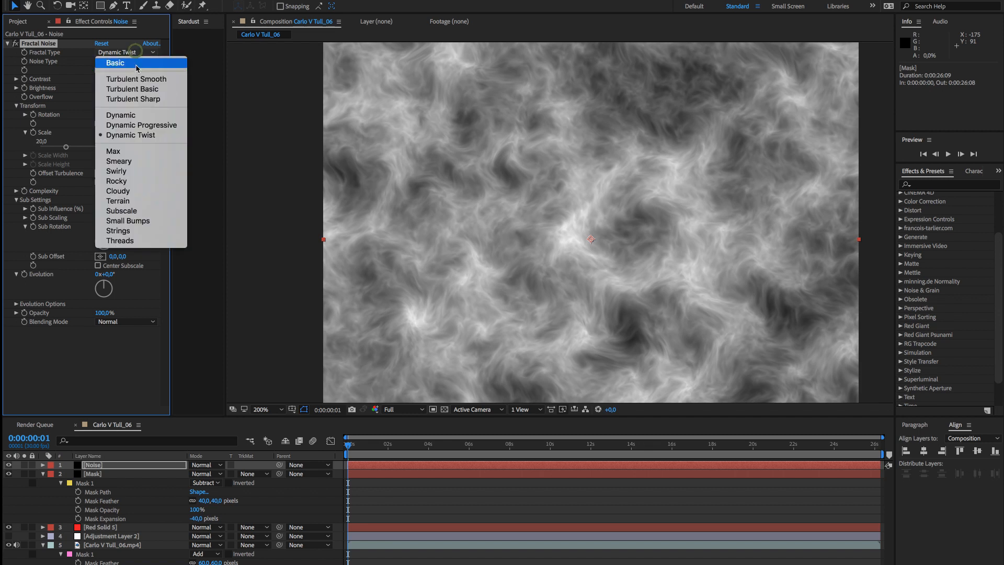
pyautogui.click(119, 114)
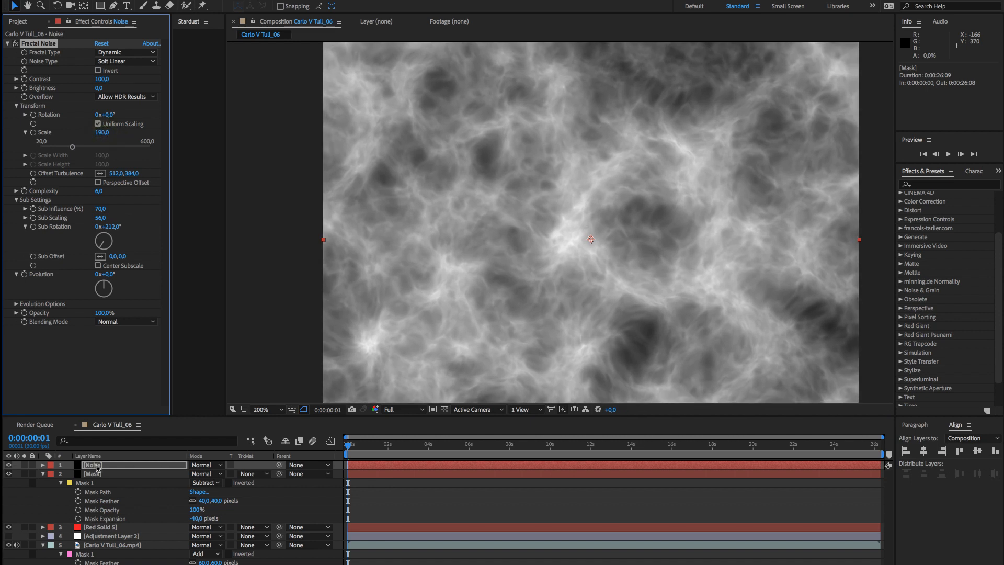
# - Set the Mask layer's Track Matte to Luma Matte "[Noise]"
pyautogui.click(248, 473)
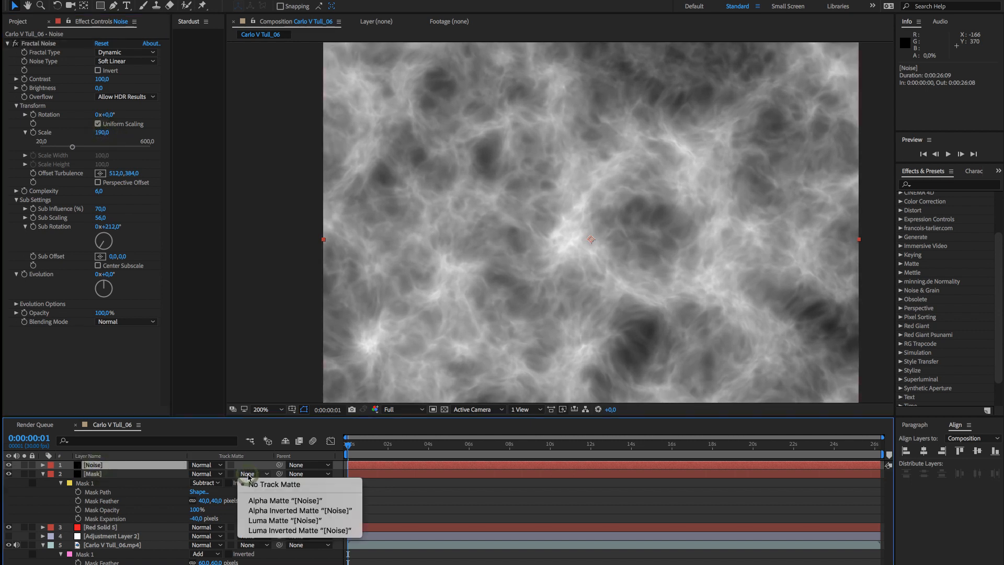
pyautogui.moveTo(285, 520)
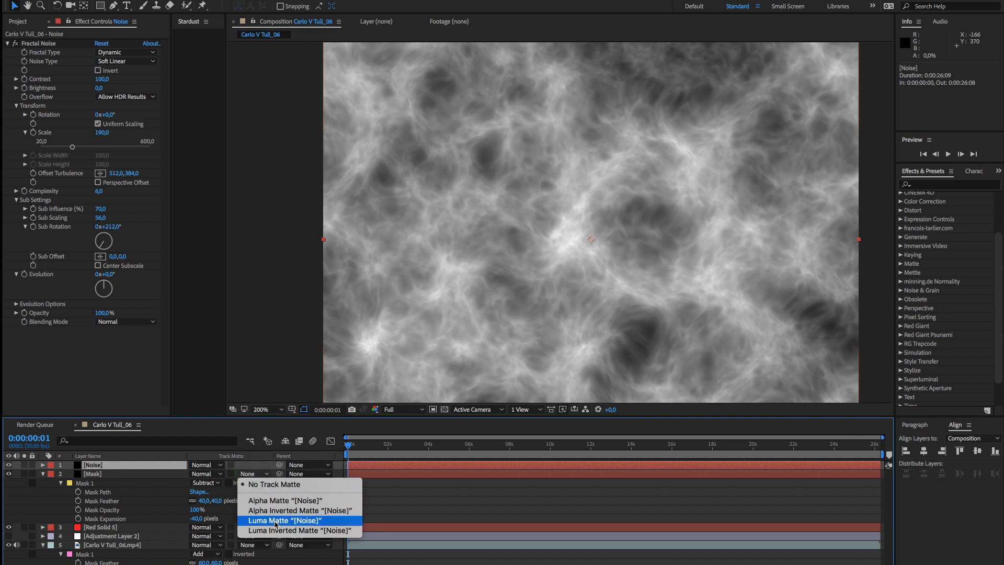
pyautogui.click(285, 520)
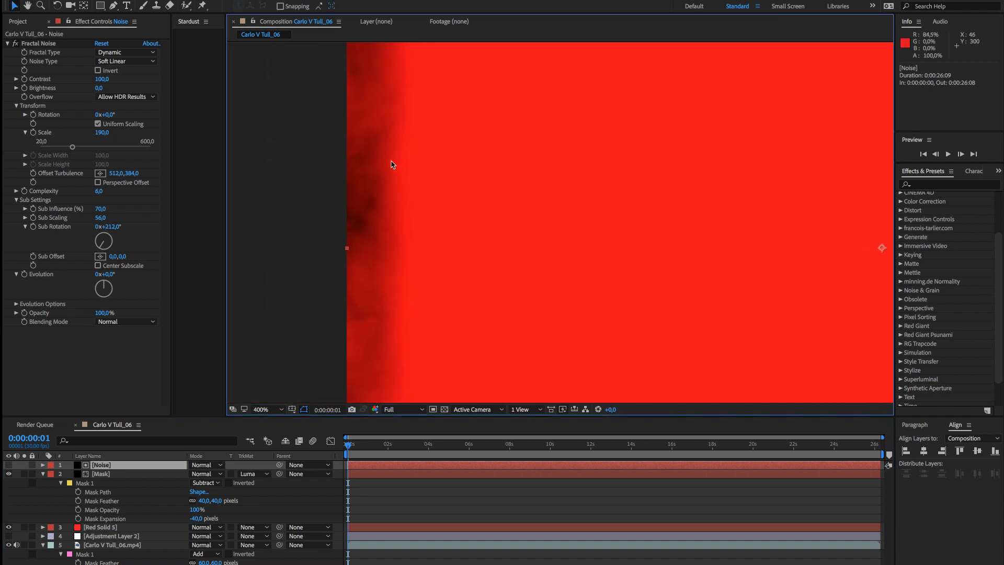
pyautogui.moveTo(346, 97)
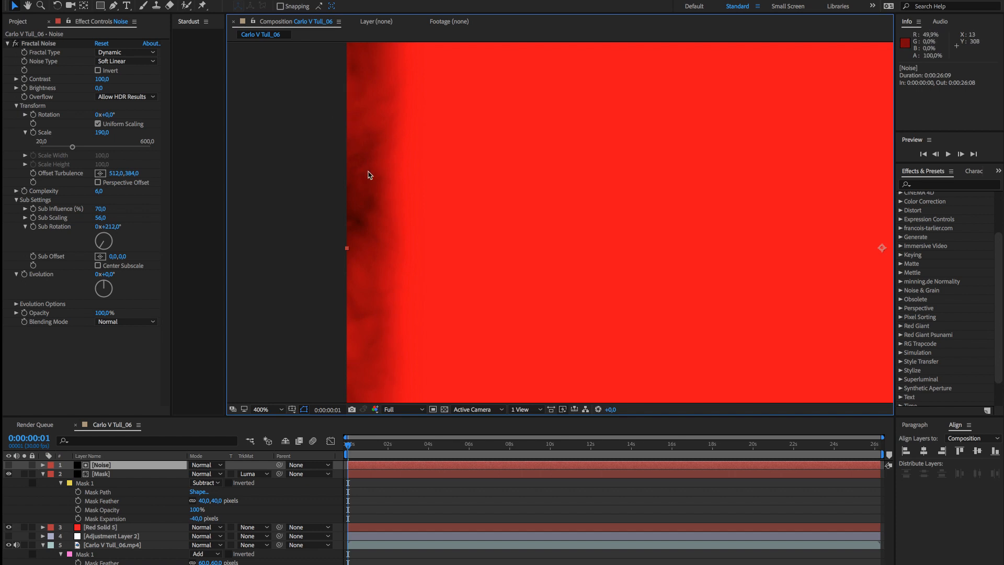
pyautogui.moveTo(358, 173)
pyautogui.write('Passepartou')
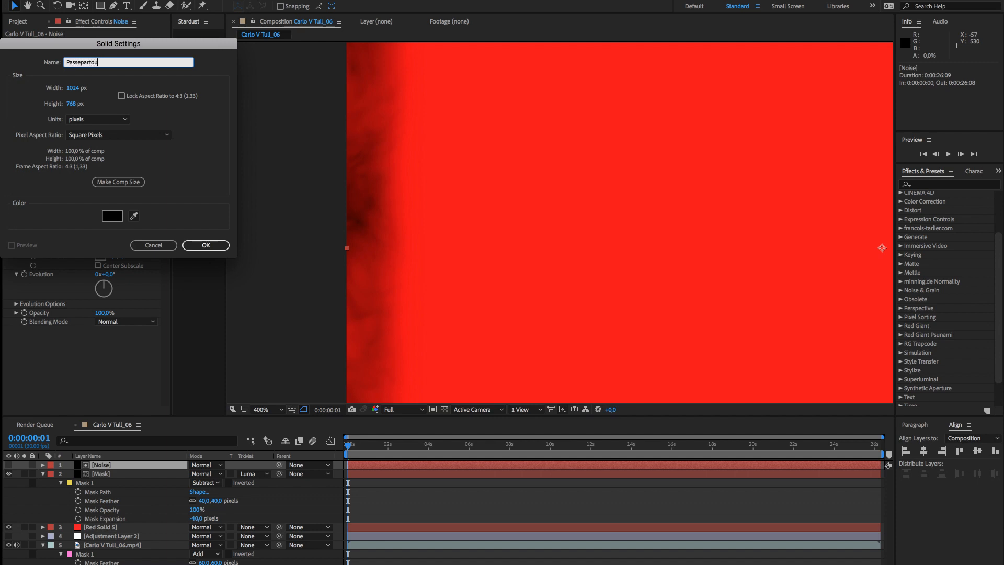
# - Create the black Passepartout solid with a Subtract mask, 10 px feather and -10 px expansion
pyautogui.click(205, 245)
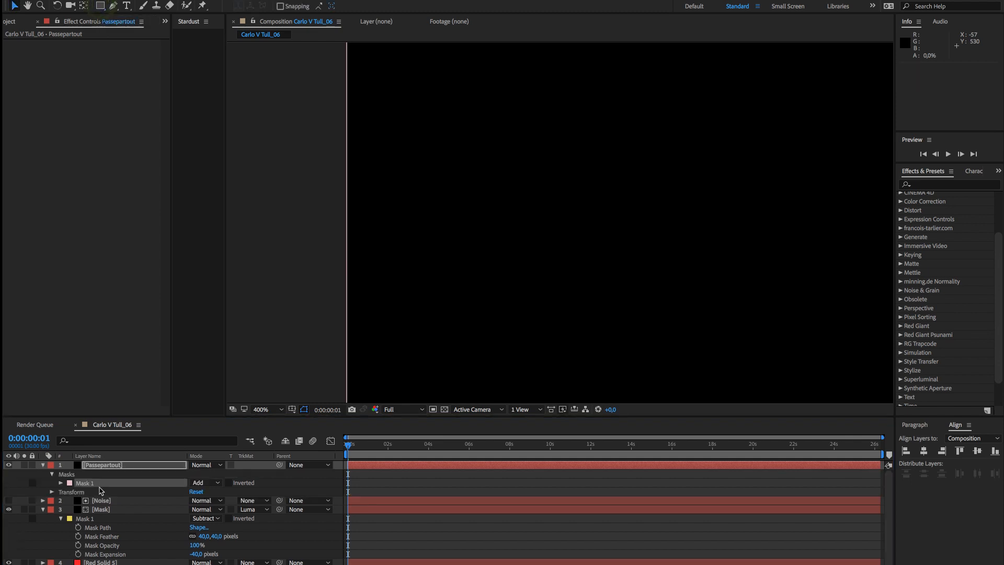
pyautogui.click(205, 482)
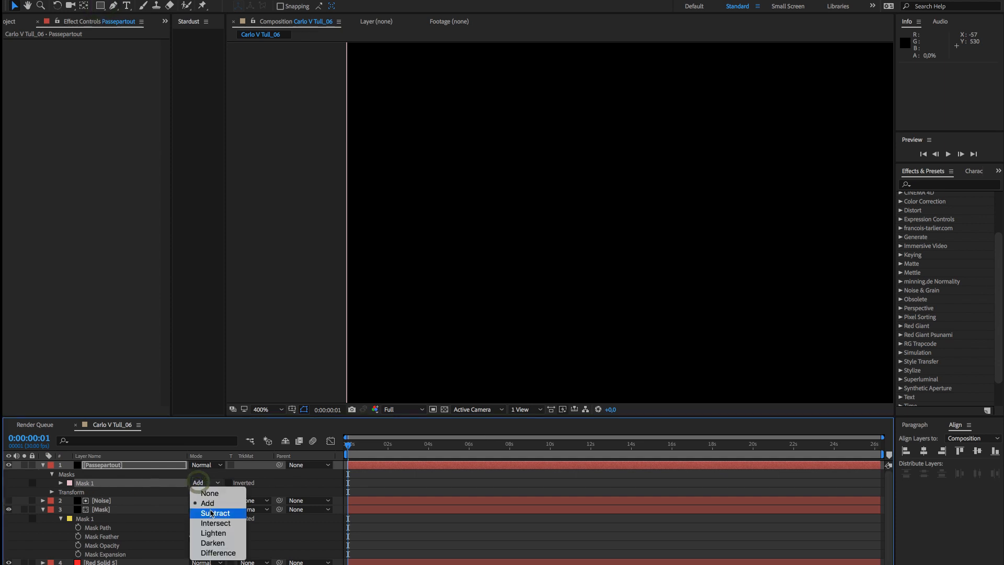
pyautogui.click(217, 513)
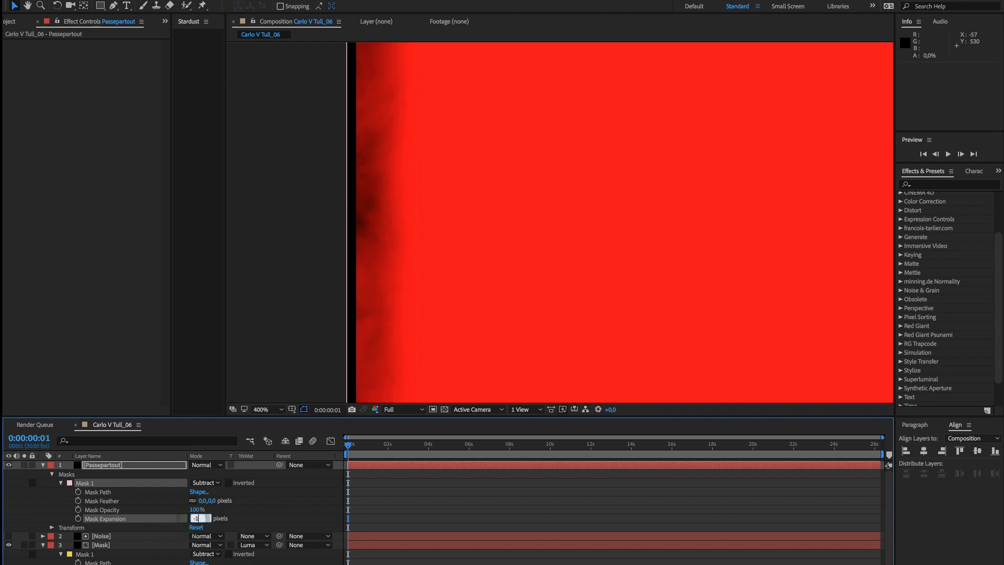
pyautogui.click(219, 499)
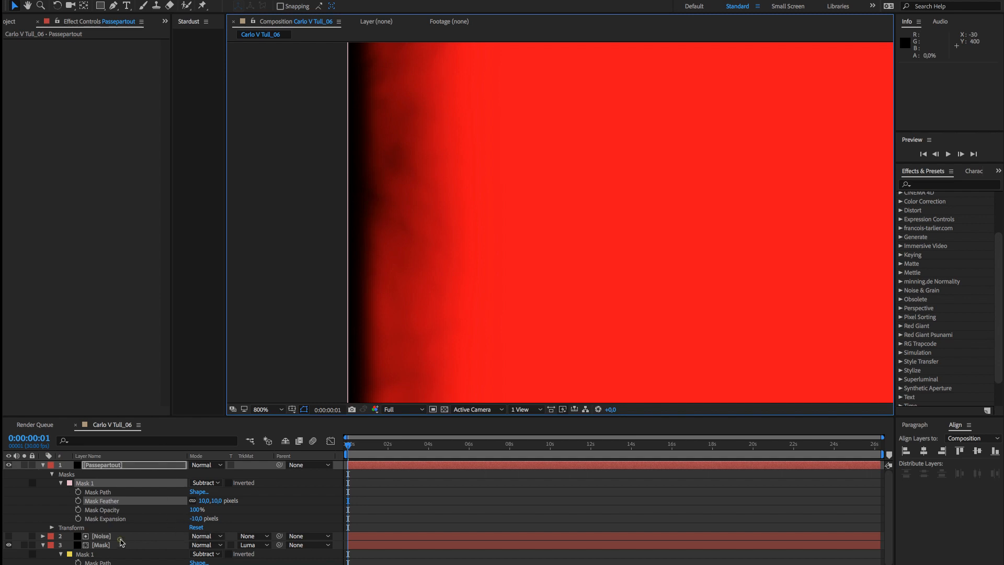
# - Raise the Noise layer's Fractal Noise contrast to about 193
pyautogui.click(101, 535)
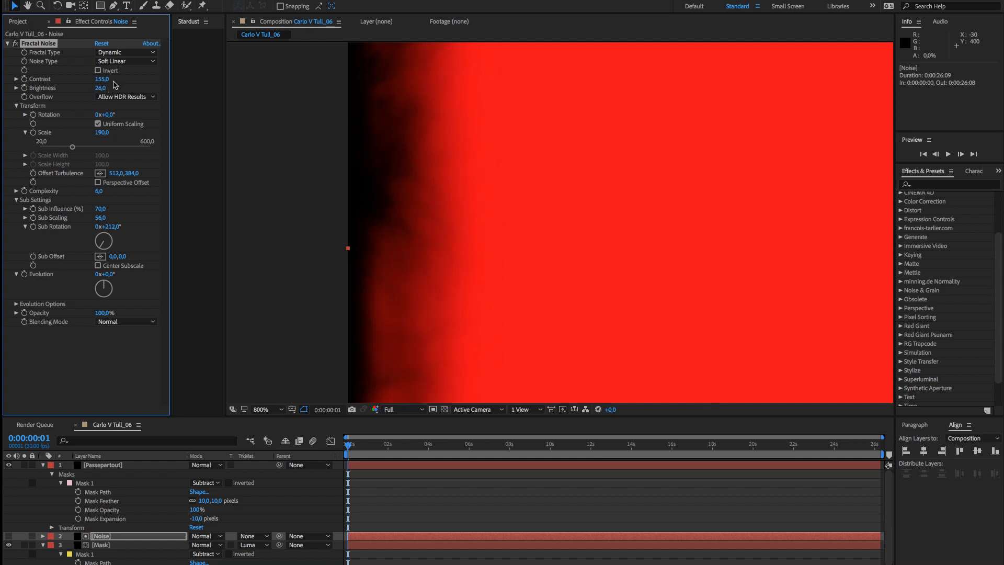
pyautogui.moveTo(101, 79); pyautogui.dragTo(119, 79)
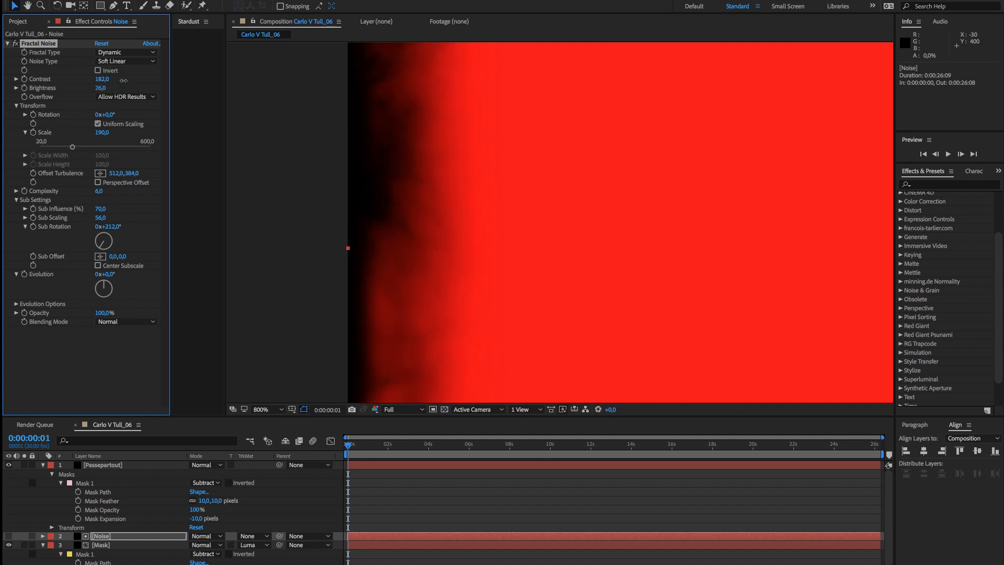
pyautogui.moveTo(103, 79); pyautogui.dragTo(125, 79)
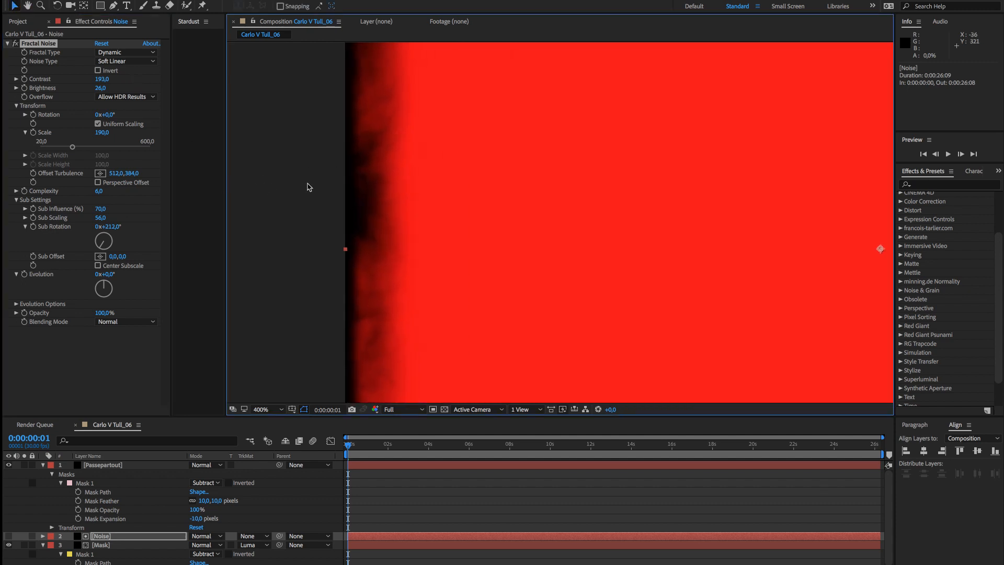
# - Feather the Passepartout mask 15 px with -15 px expansion, then select the Mask layer
pyautogui.click(269, 409)
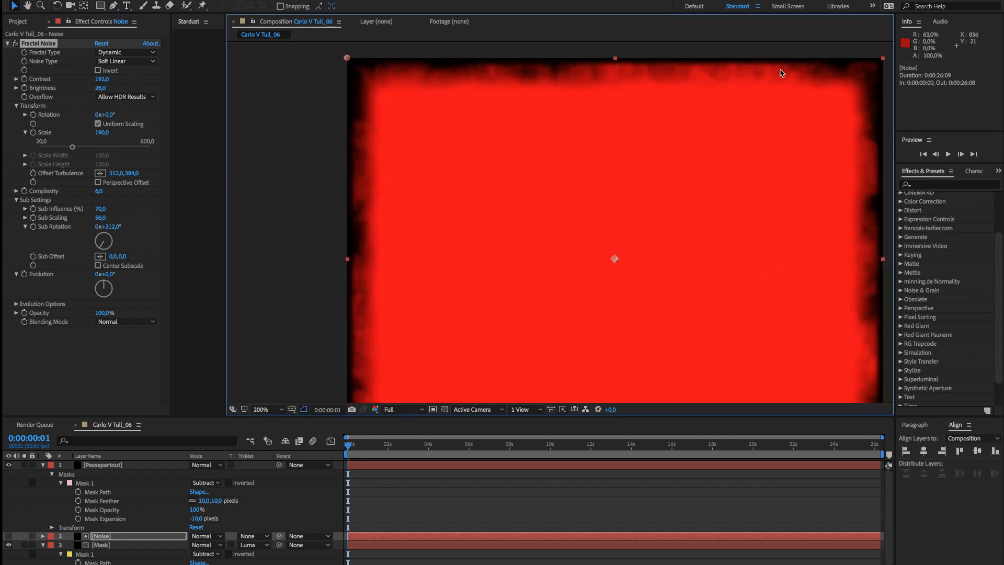
pyautogui.moveTo(659, 87)
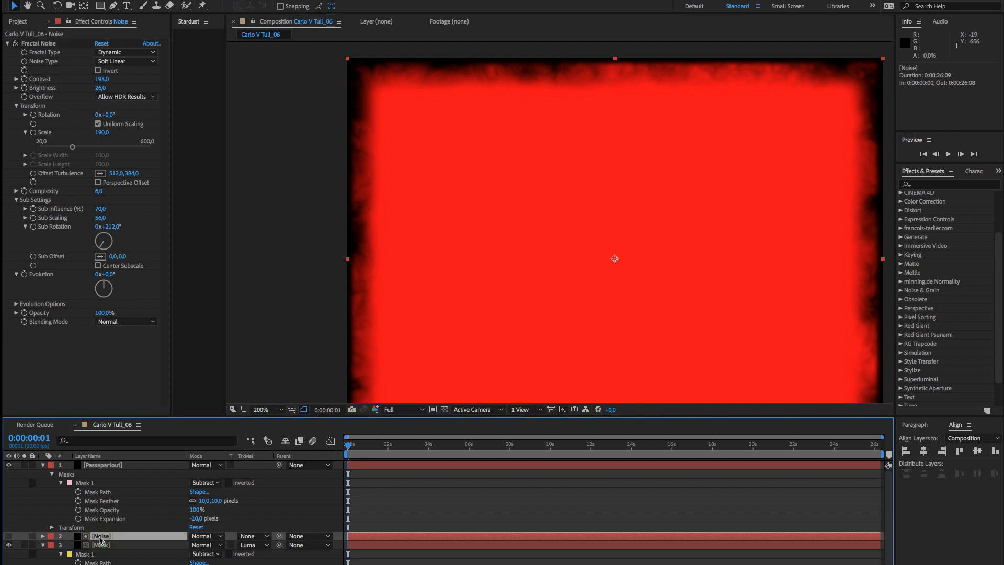
pyautogui.click(102, 464)
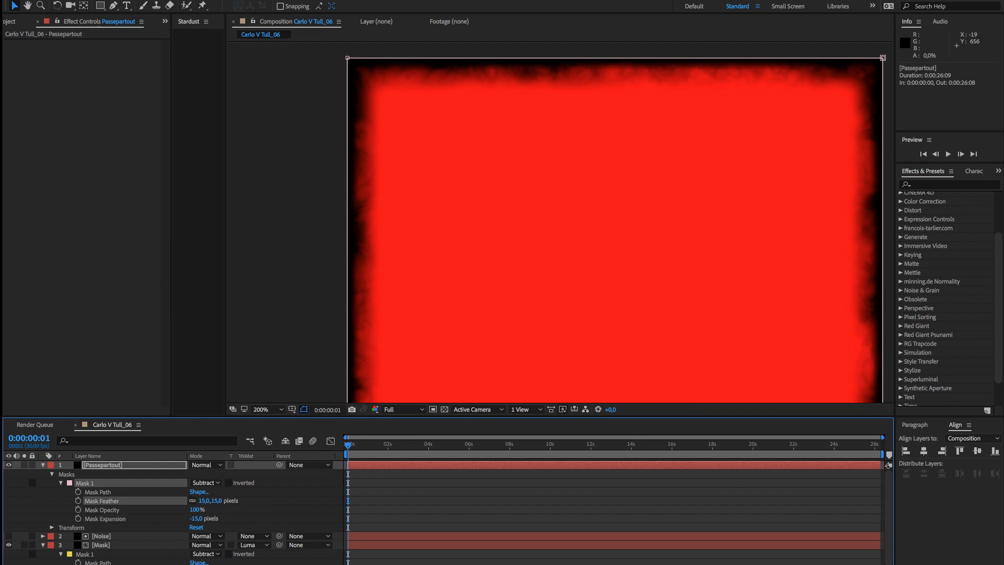
pyautogui.moveTo(714, 74)
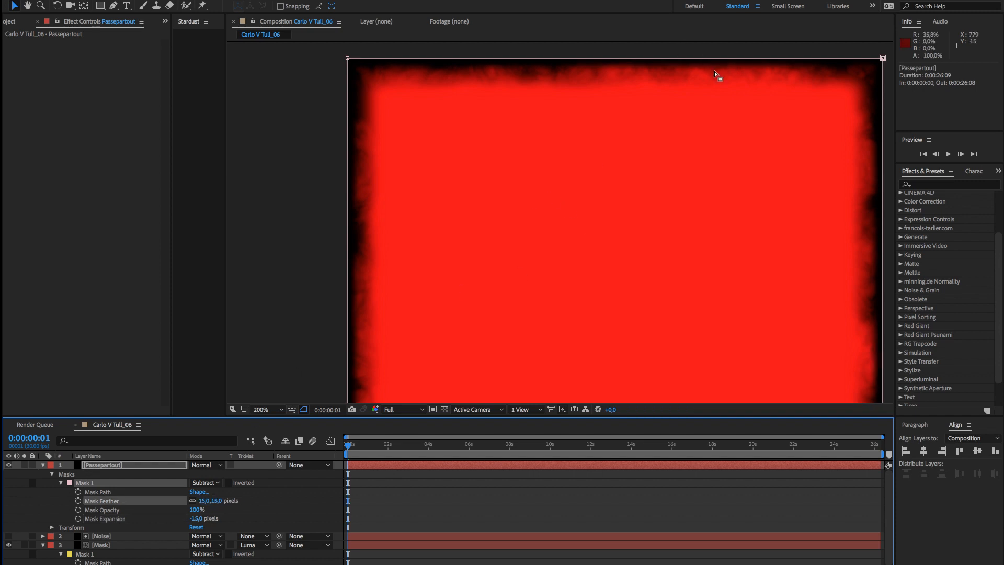
pyautogui.moveTo(211, 267)
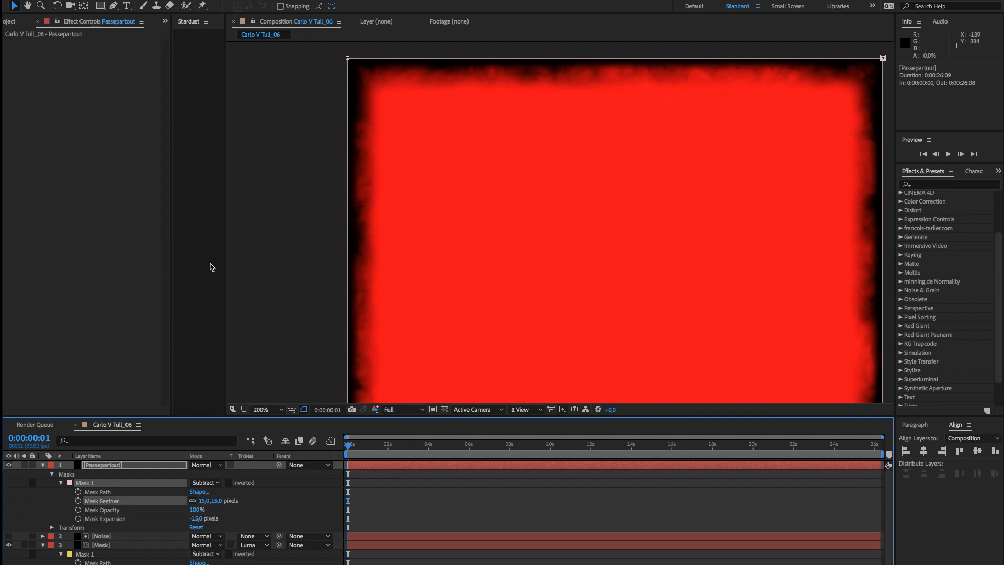
pyautogui.click(99, 544)
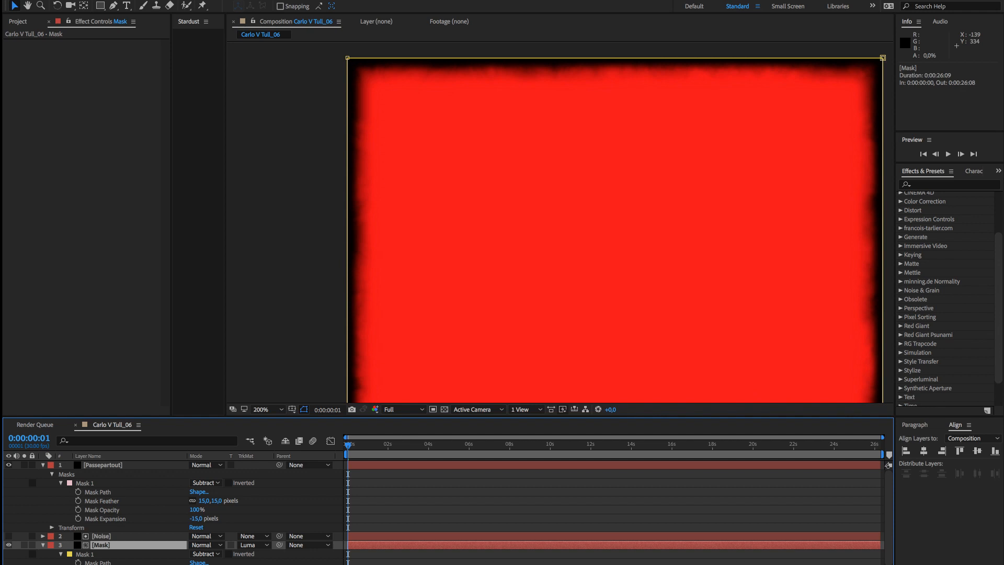
# - Scrub the Noise layer's Fractal Noise Sub Rotation to about 228° over the footage
pyautogui.doubleClick(100, 544)
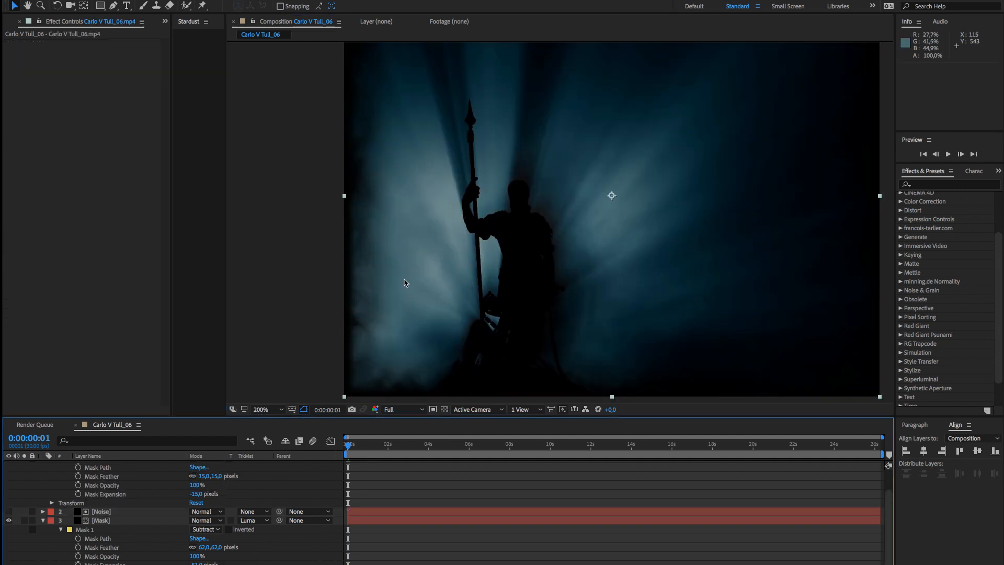
pyautogui.moveTo(337, 245)
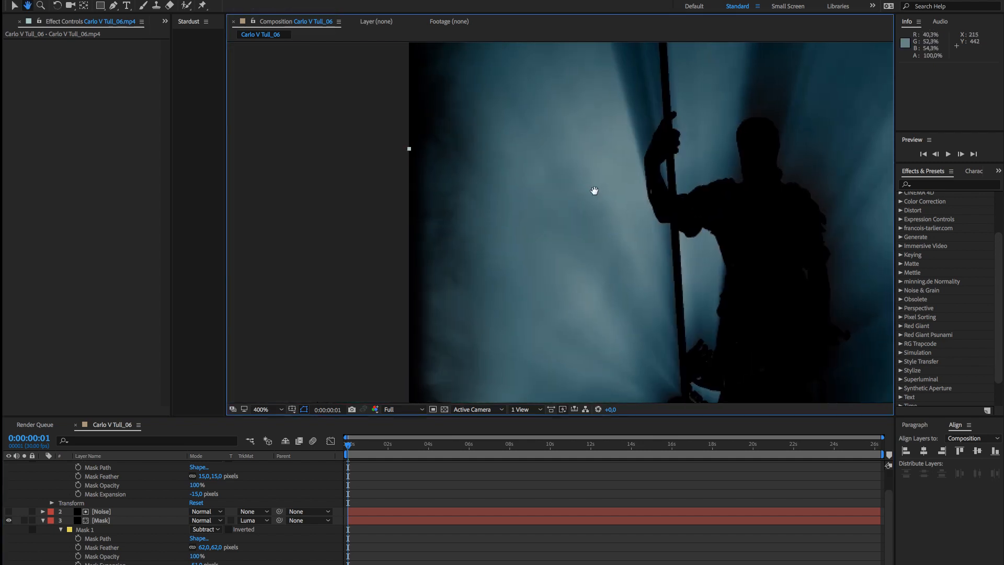
pyautogui.click(101, 511)
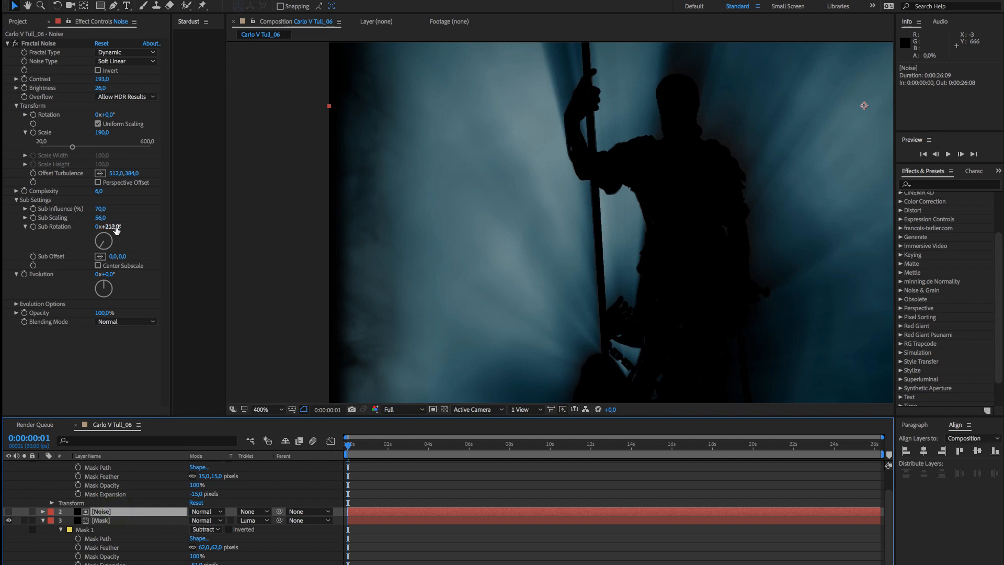
pyautogui.moveTo(109, 226); pyautogui.dragTo(121, 226)
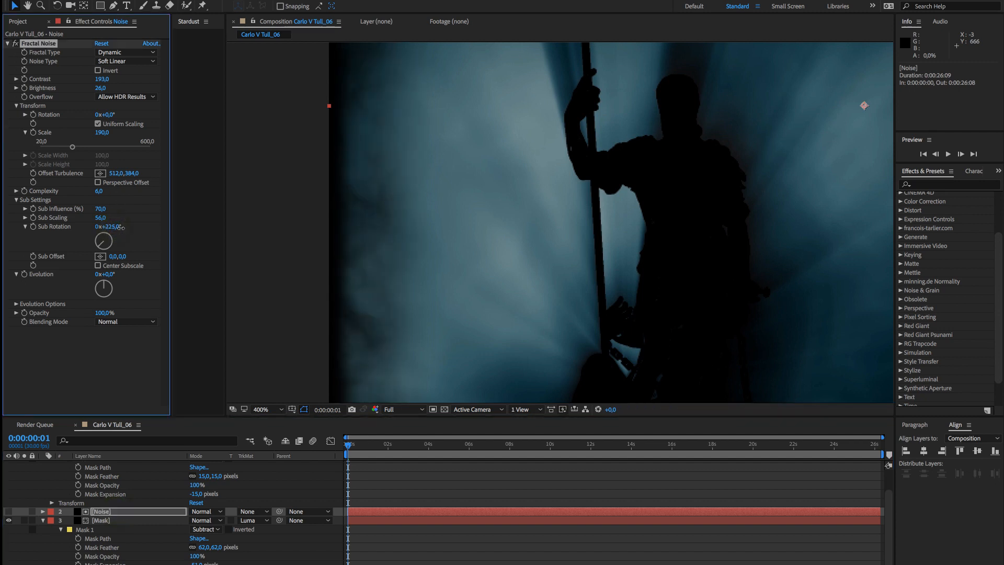
pyautogui.moveTo(110, 226); pyautogui.dragTo(109, 226)
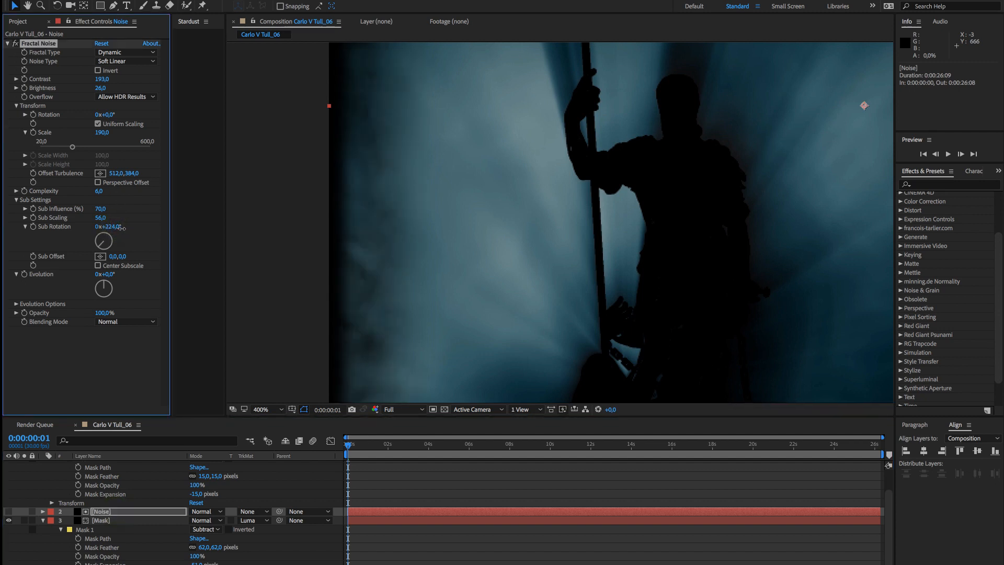
pyautogui.moveTo(109, 226); pyautogui.dragTo(125, 225)
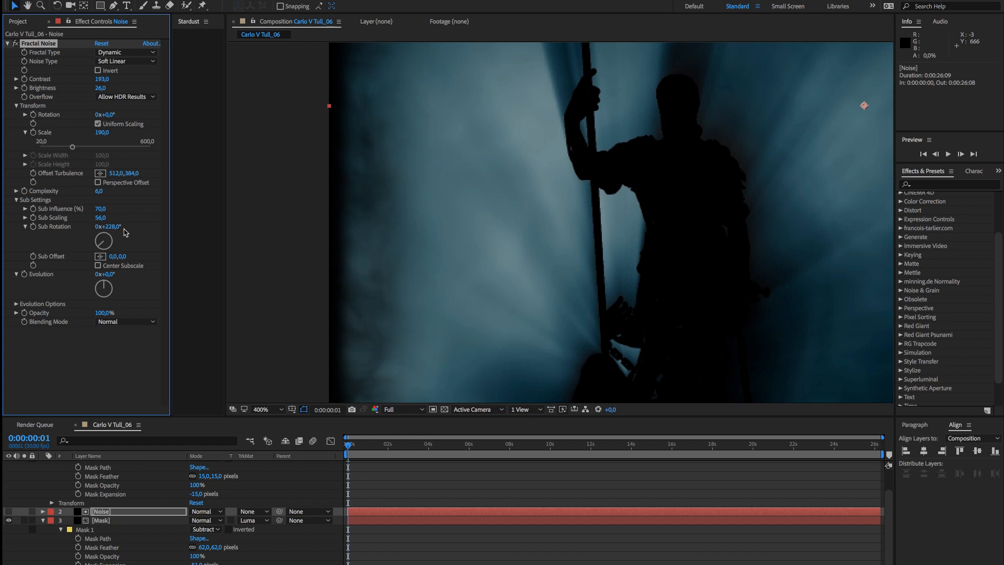
pyautogui.moveTo(26, 276)
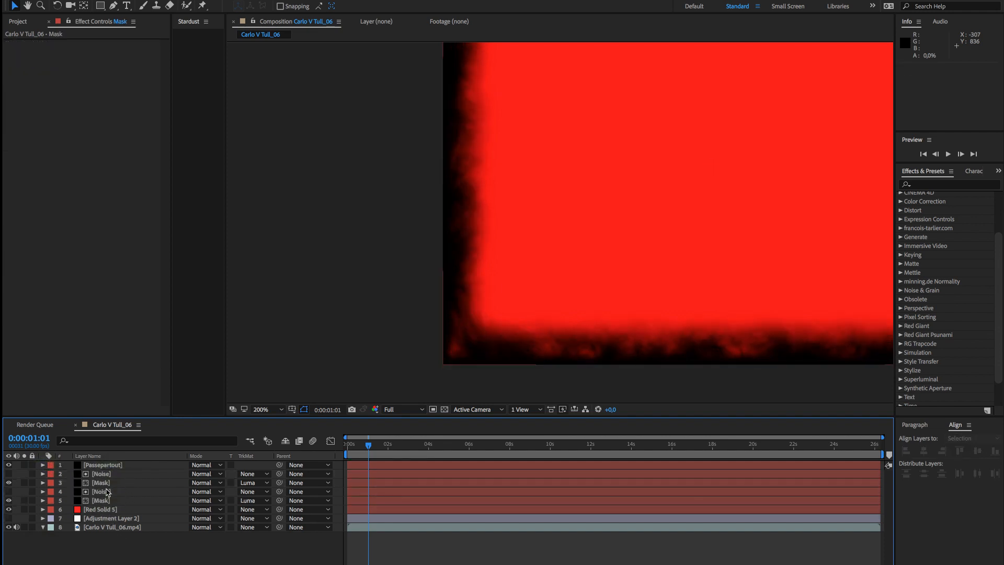
# - Widen the duplicate Mask's feather to 126 px and tweak the second Noise layer's settings
pyautogui.click(100, 482)
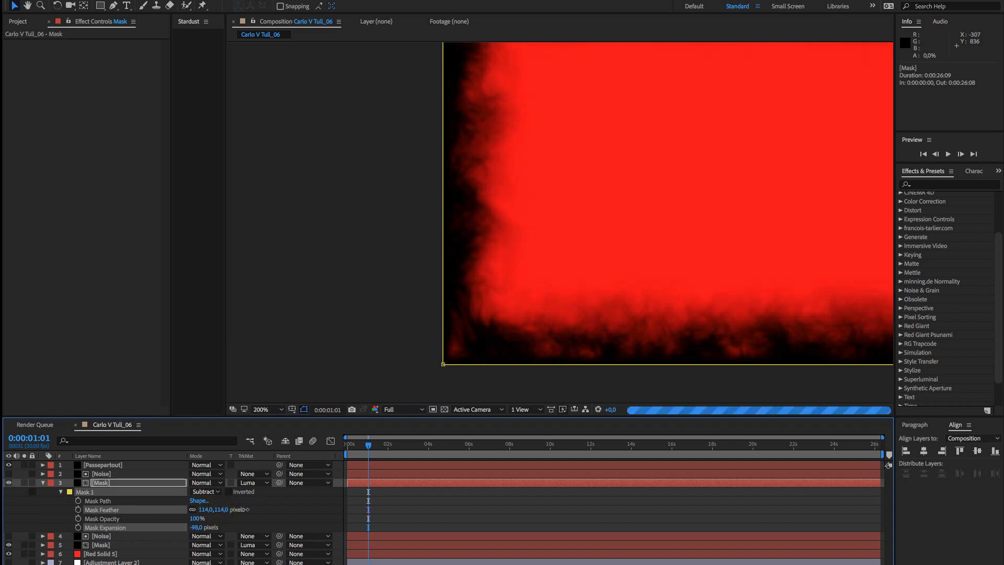
pyautogui.moveTo(211, 508); pyautogui.dragTo(221, 508)
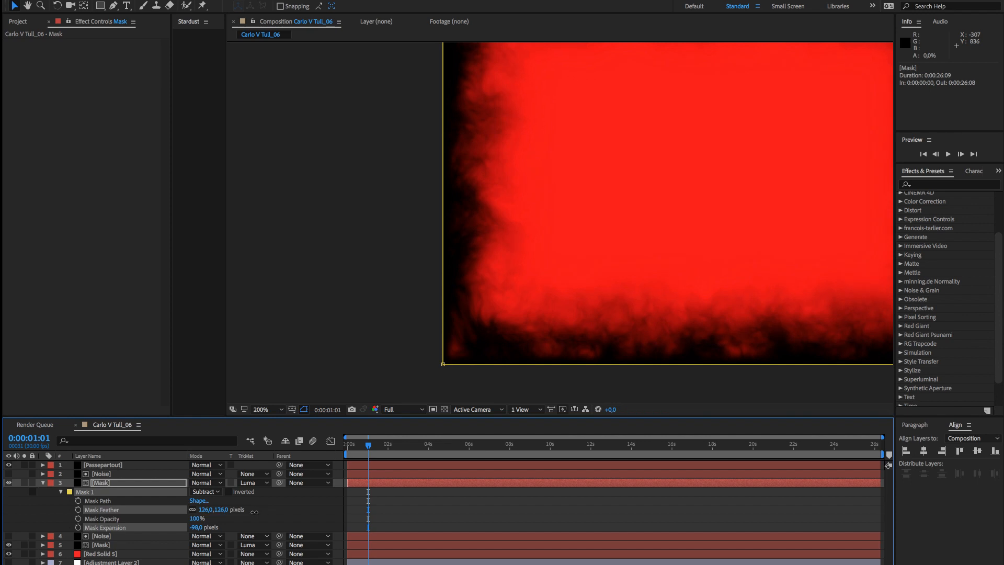
pyautogui.click(101, 473)
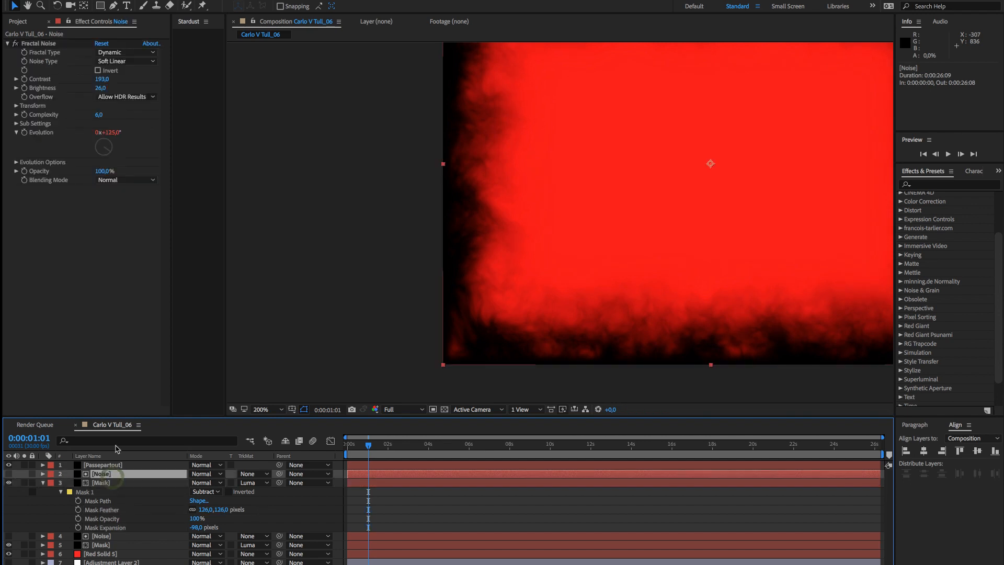
pyautogui.moveTo(82, 119)
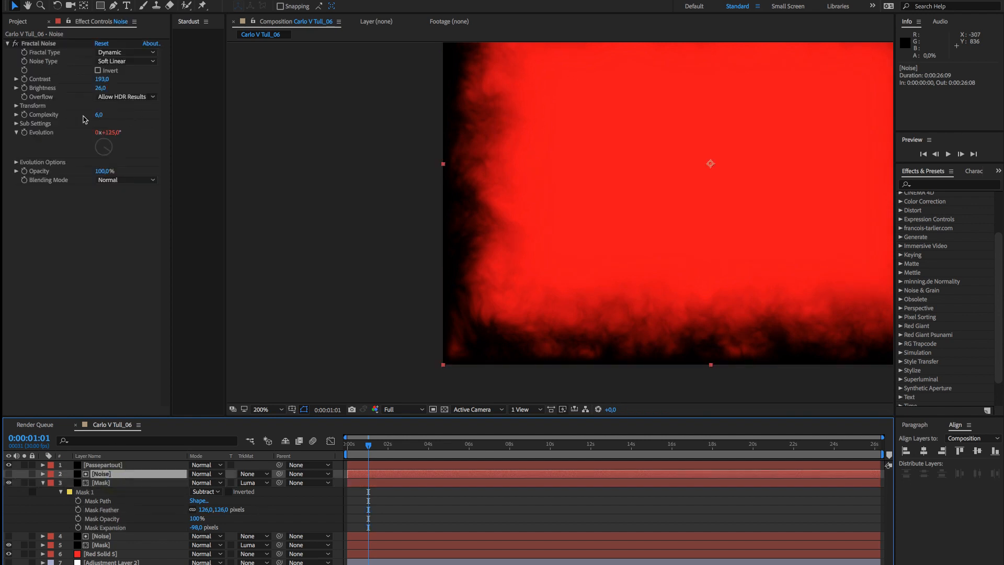
pyautogui.click(17, 105)
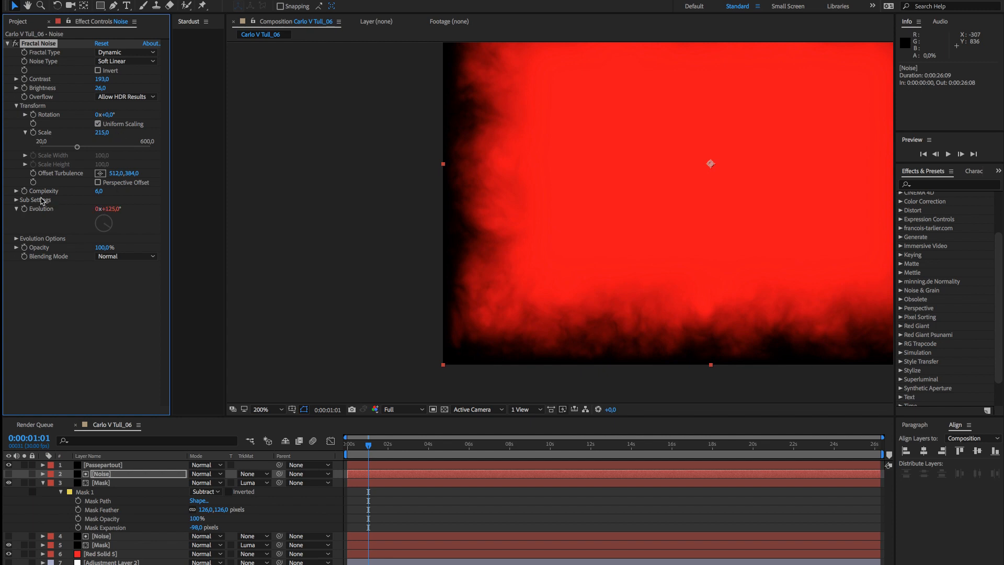
pyautogui.click(37, 199)
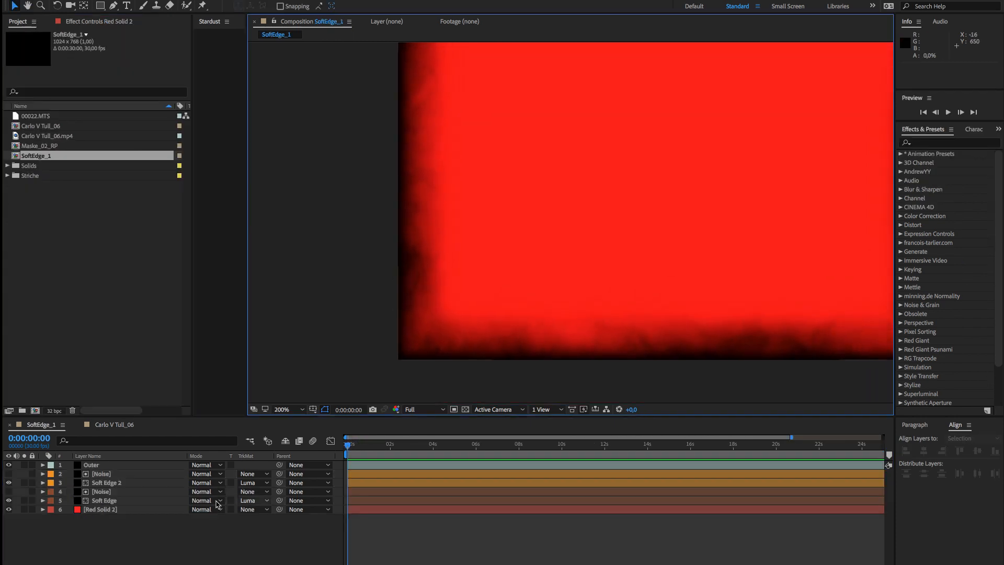
# - Show SoftEdge_1 over the footage in the Carlo V Tull_06 comp, reframing the view
pyautogui.click(8, 509)
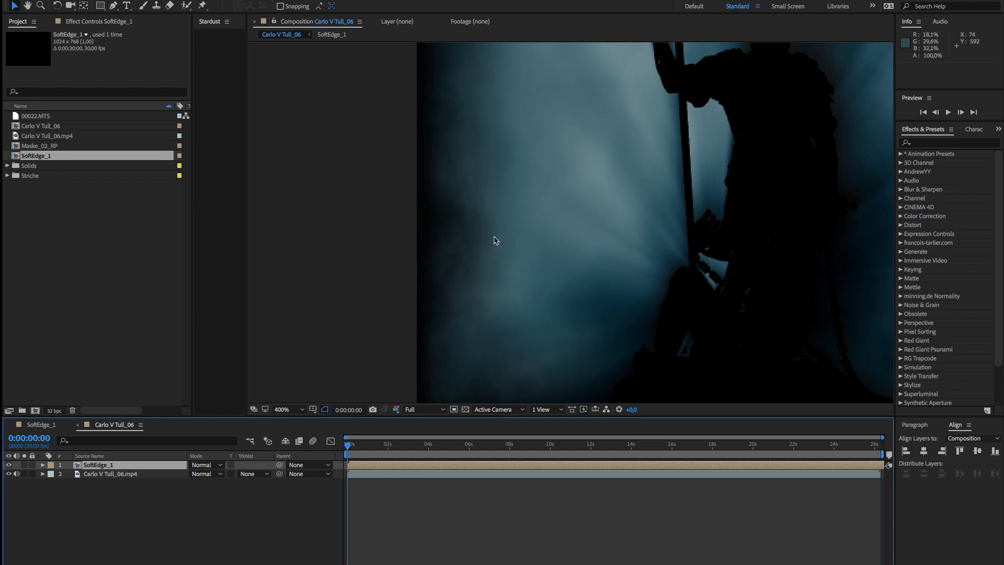
pyautogui.click(282, 408)
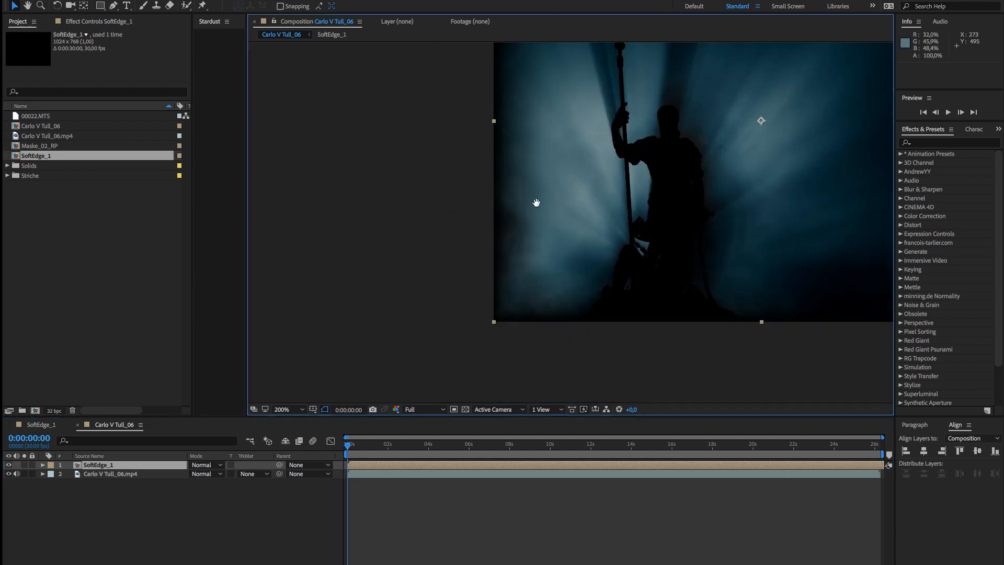
pyautogui.moveTo(536, 203); pyautogui.dragTo(493, 221)
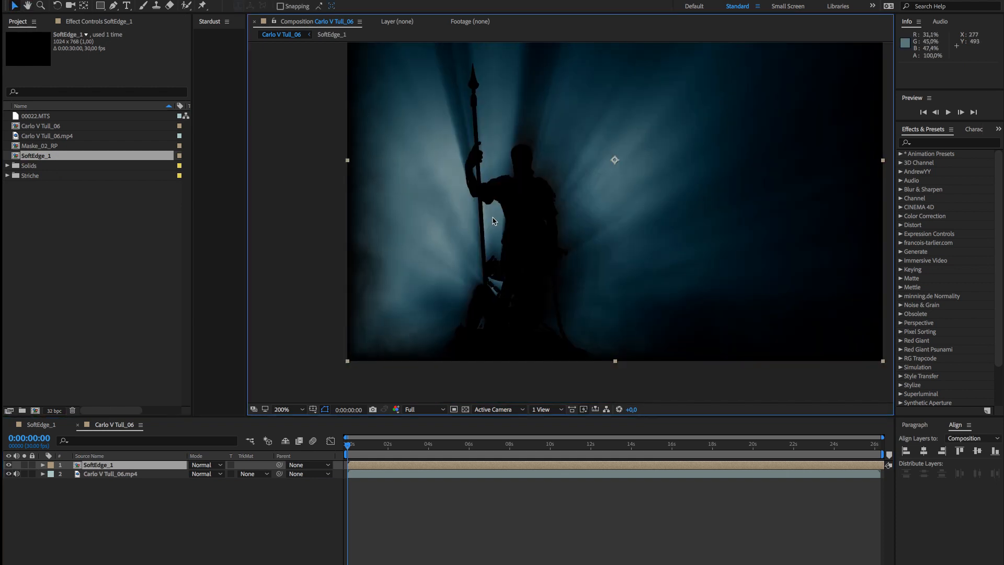
pyautogui.moveTo(342, 313)
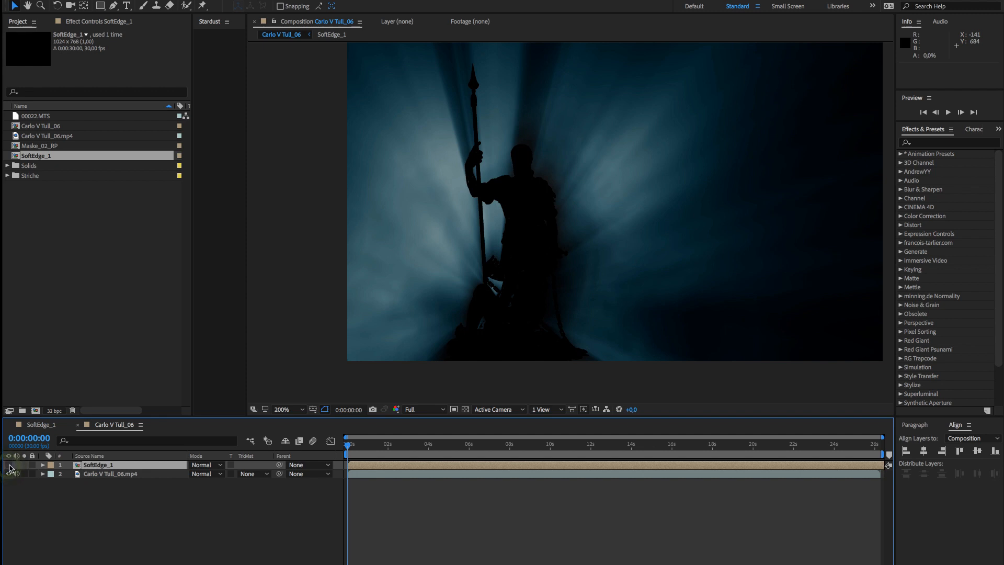
pyautogui.click(332, 33)
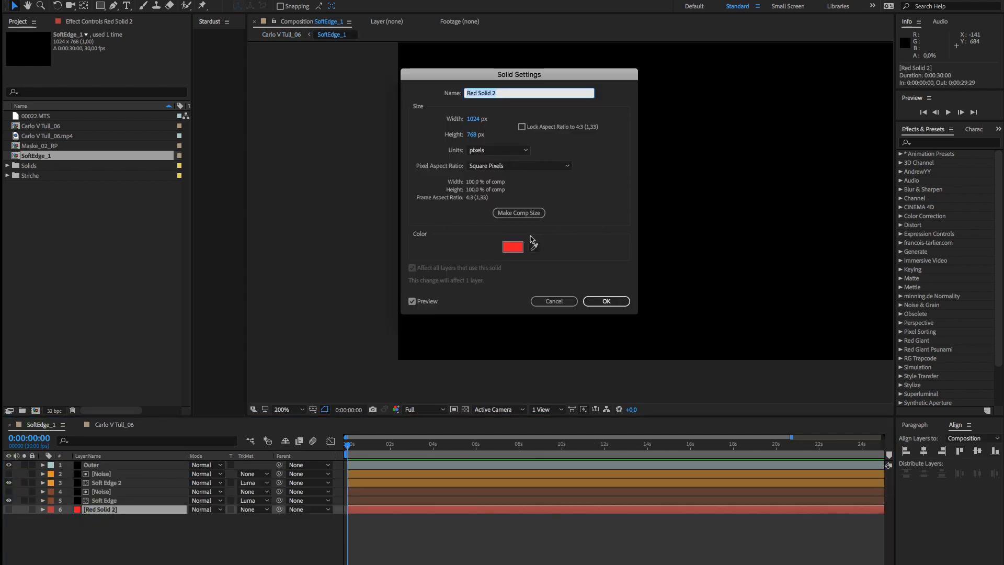
# - Make the border solid white and set the second render item's output format to JPEG Sequence
pyautogui.click(512, 247)
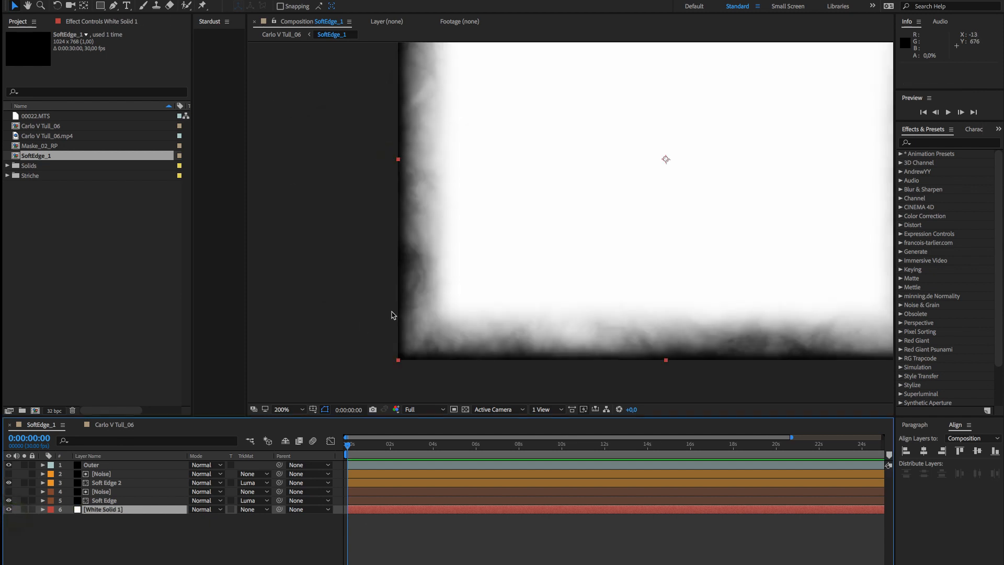
pyautogui.click(185, 424)
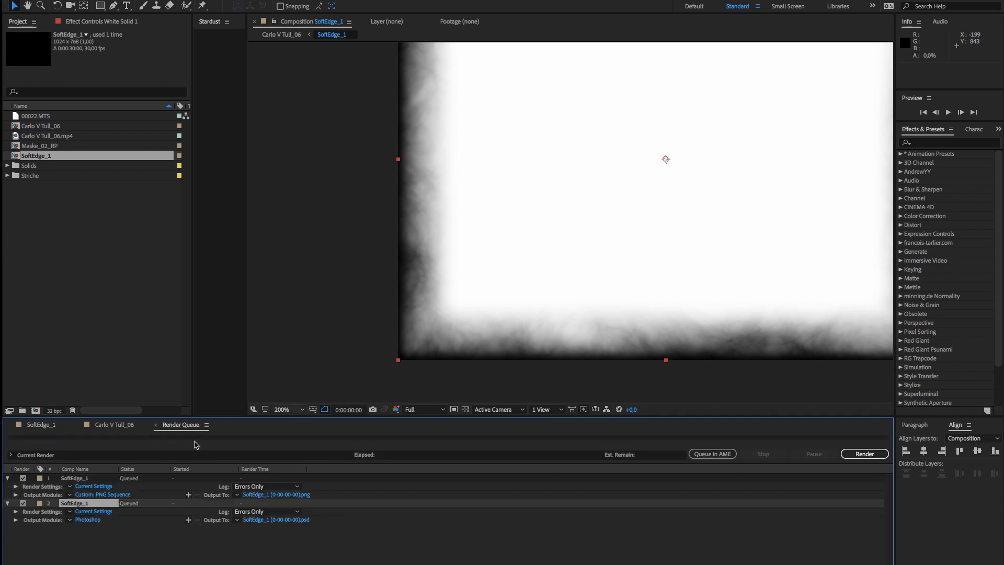
pyautogui.click(88, 519)
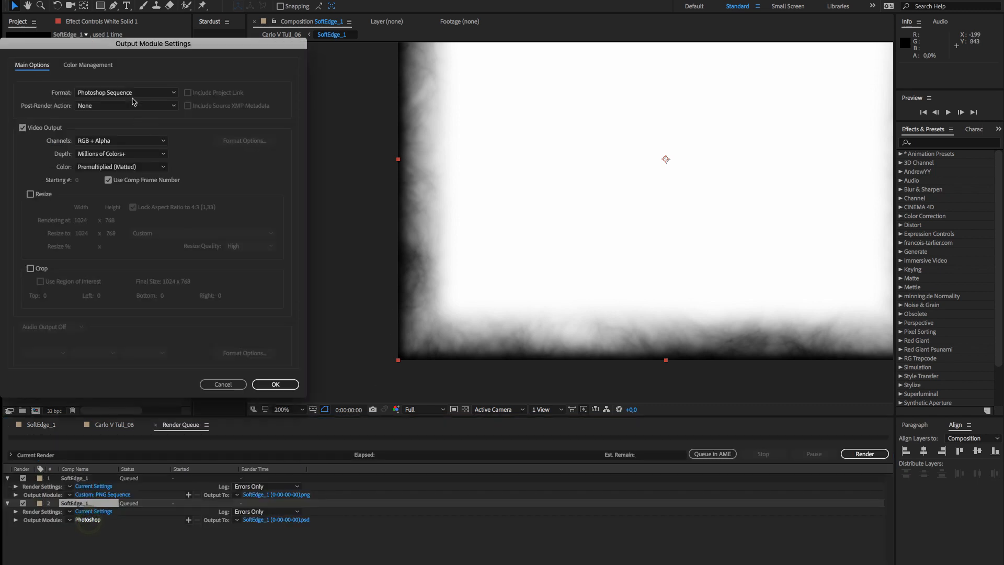
pyautogui.click(125, 92)
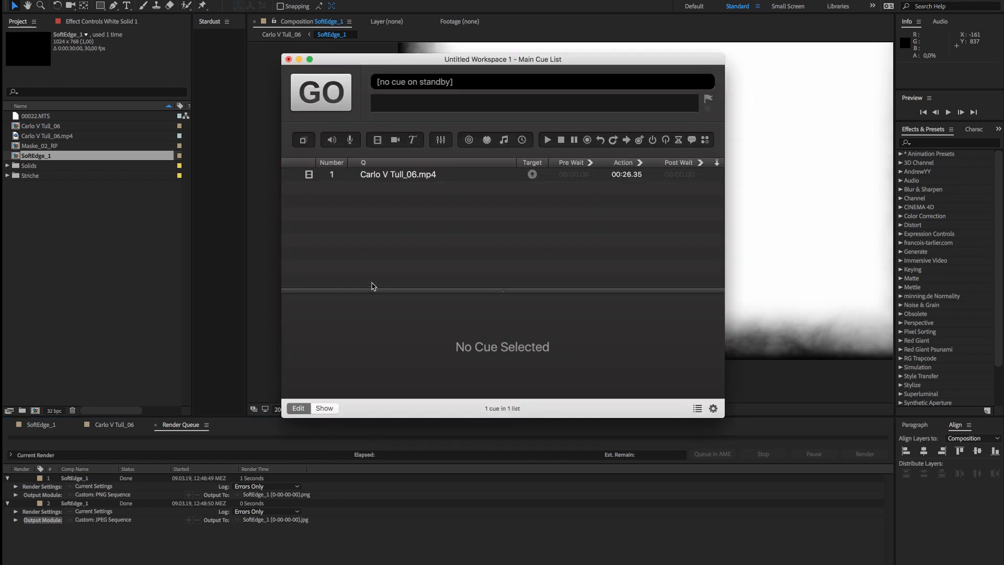
# - Check Surface 1's 1024×768 size in QLab's Workspace Settings > Video
pyautogui.click(396, 175)
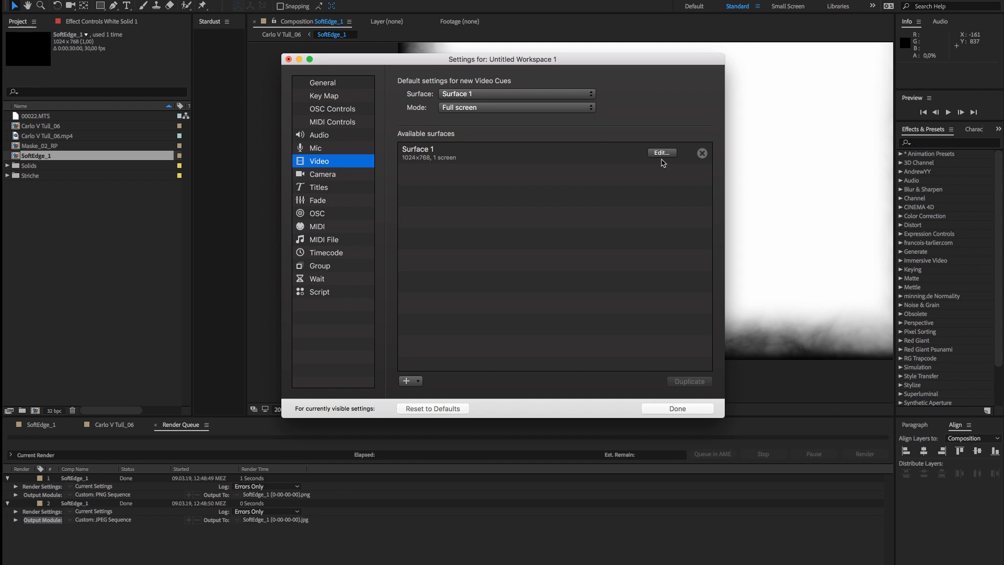
pyautogui.click(661, 154)
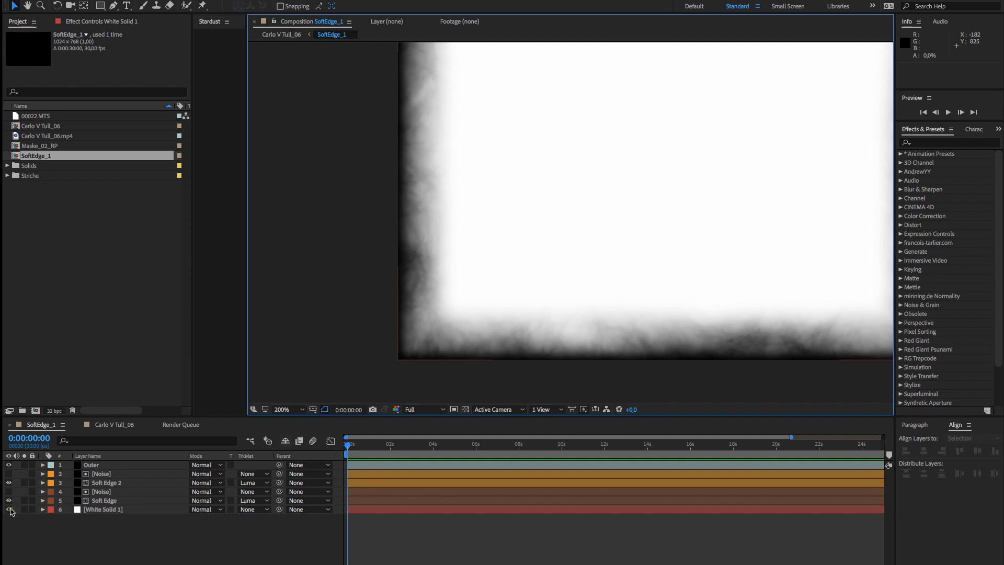
# - Hide White Solid 1 and output the render item as a PNG Sequence
pyautogui.click(9, 508)
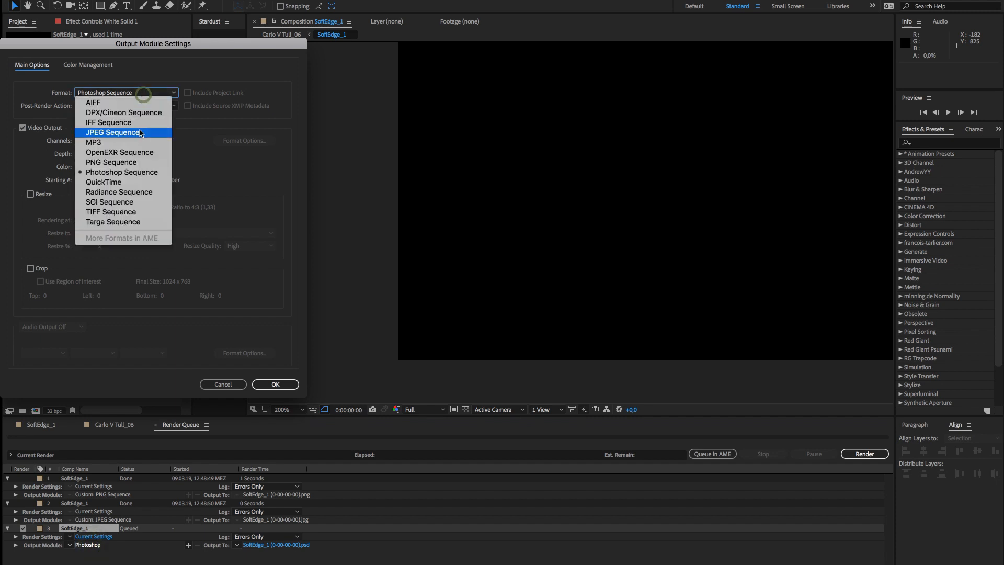
pyautogui.click(111, 162)
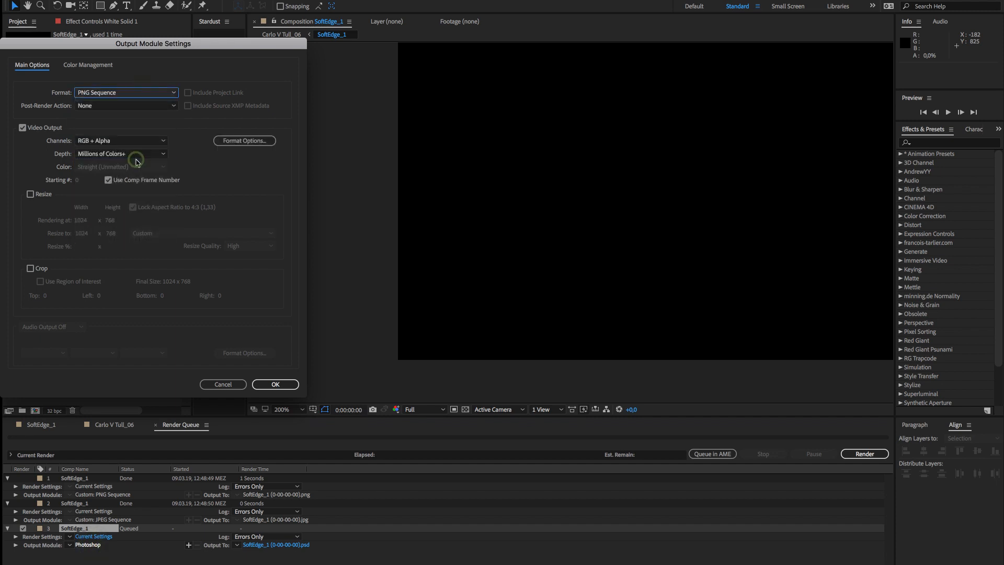
pyautogui.click(274, 384)
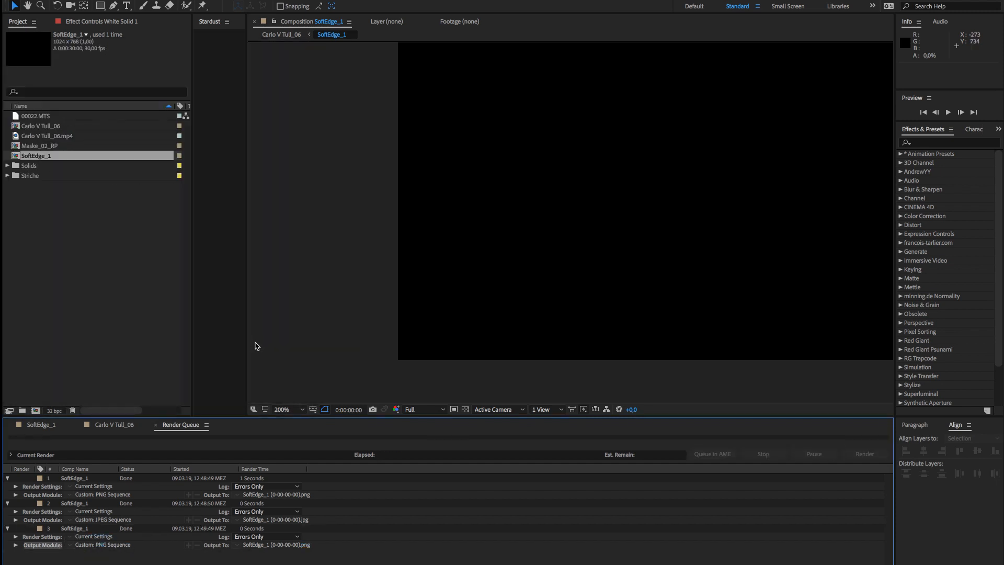